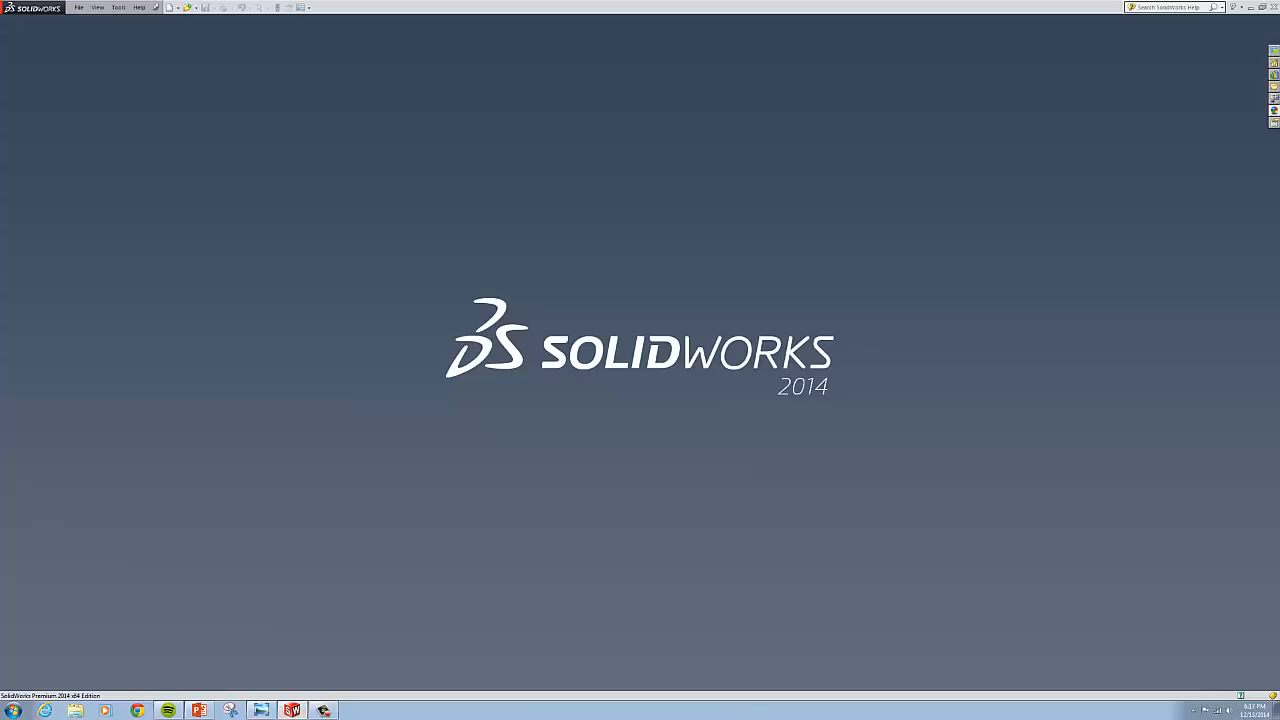
Step: Create a new part and start a sketch on the Top Plane
{"action": "left_click", "coordinate": [94, 20]}
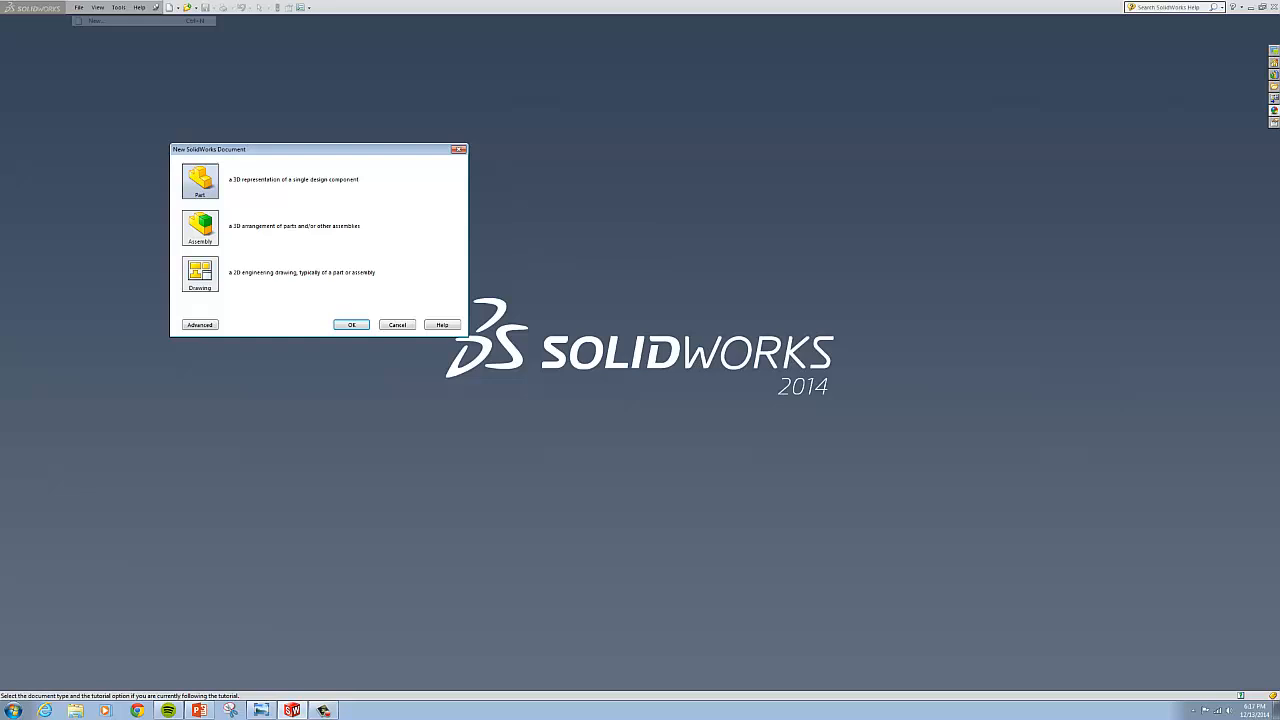
{"action": "left_click", "coordinate": [351, 324]}
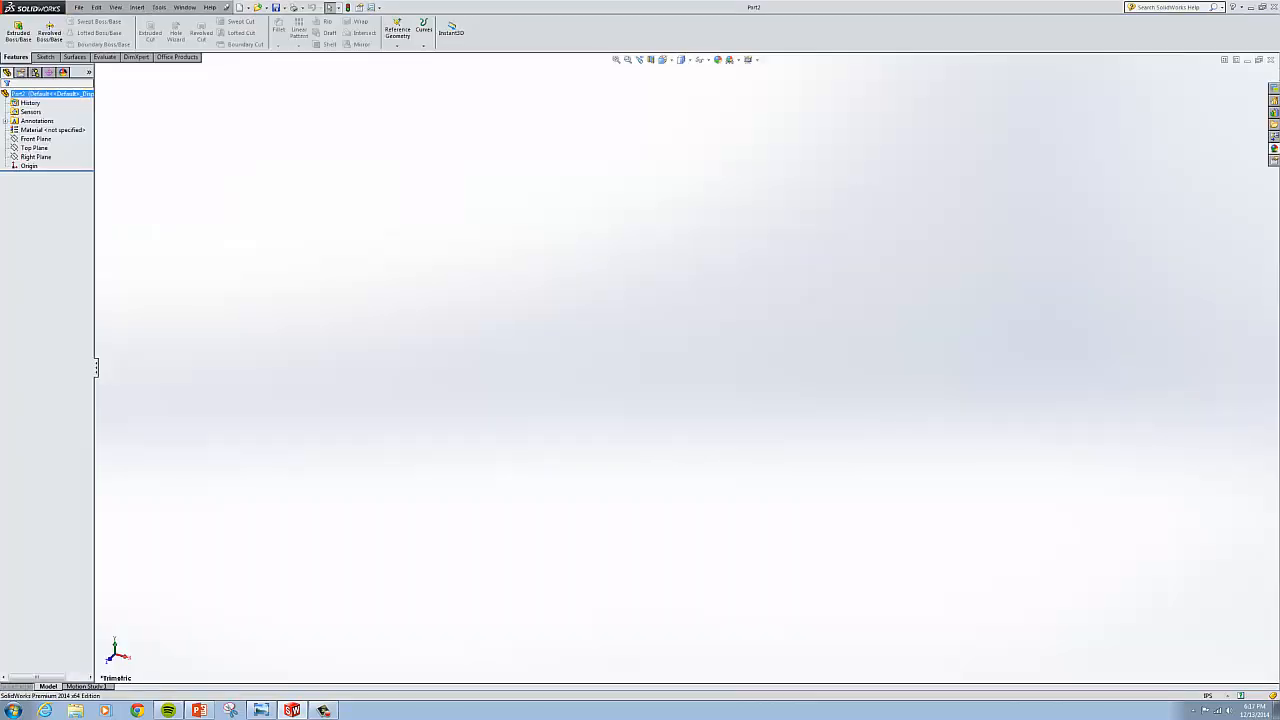
{"action": "right_click", "coordinate": [34, 148]}
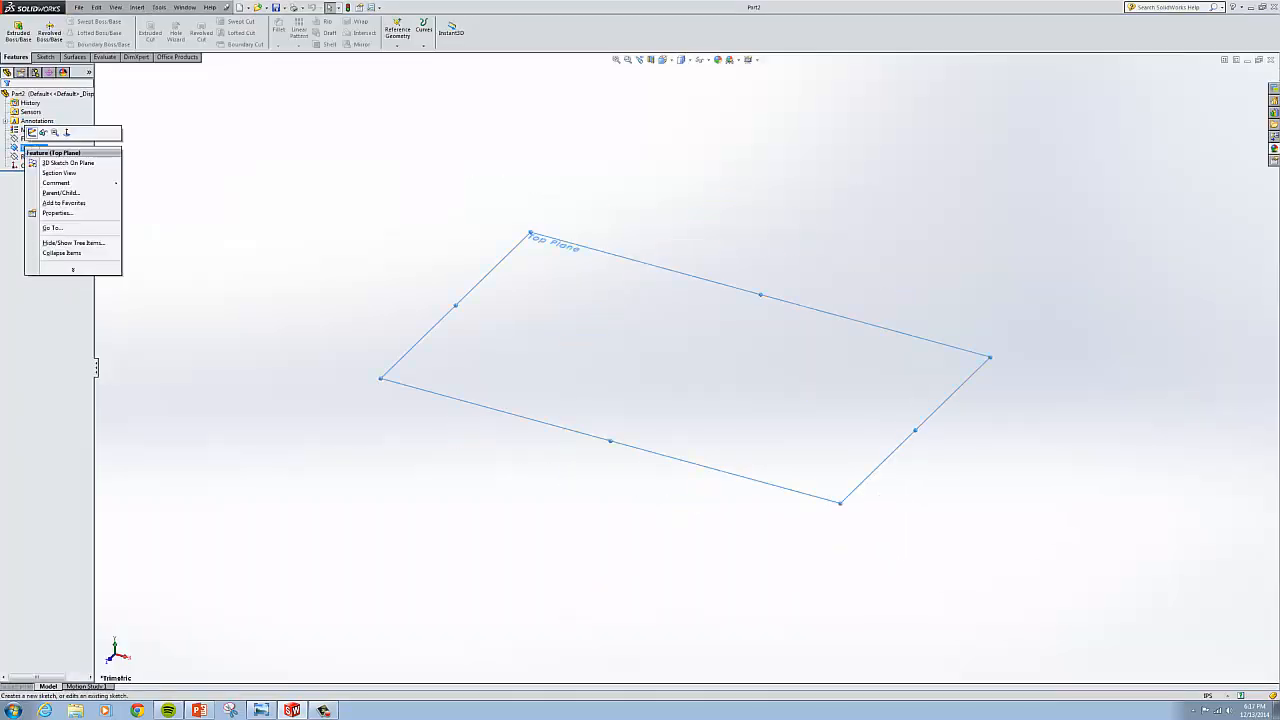
{"action": "left_click", "coordinate": [67, 162]}
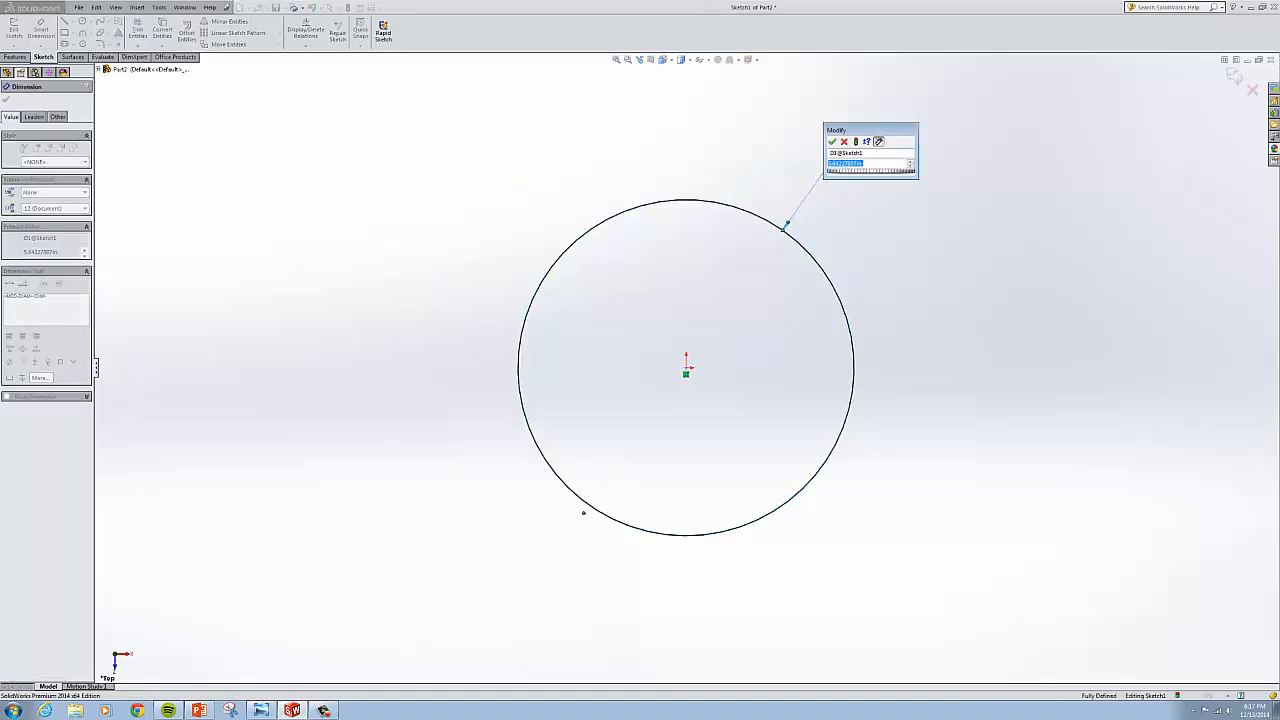
Step: Dimension the circle and extrude it 20 inches mid-plane into a cylinder
{"action": "left_click", "coordinate": [831, 141]}
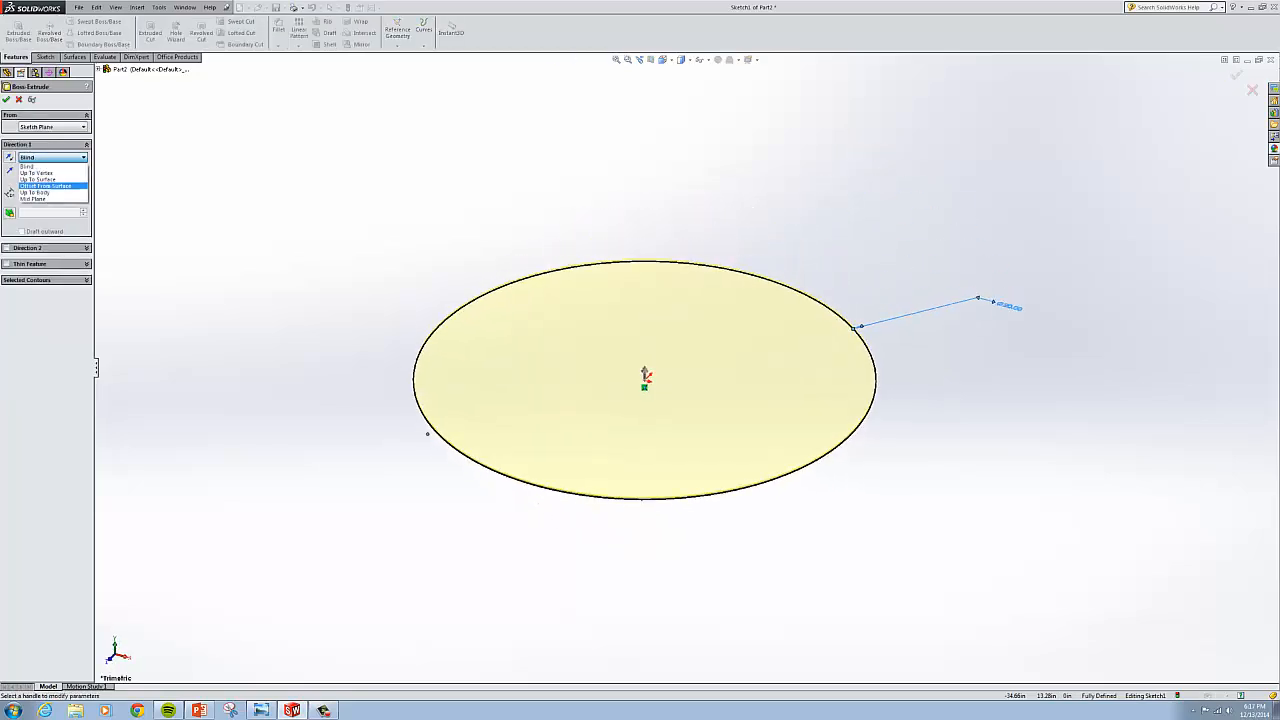
{"action": "left_click", "coordinate": [34, 199]}
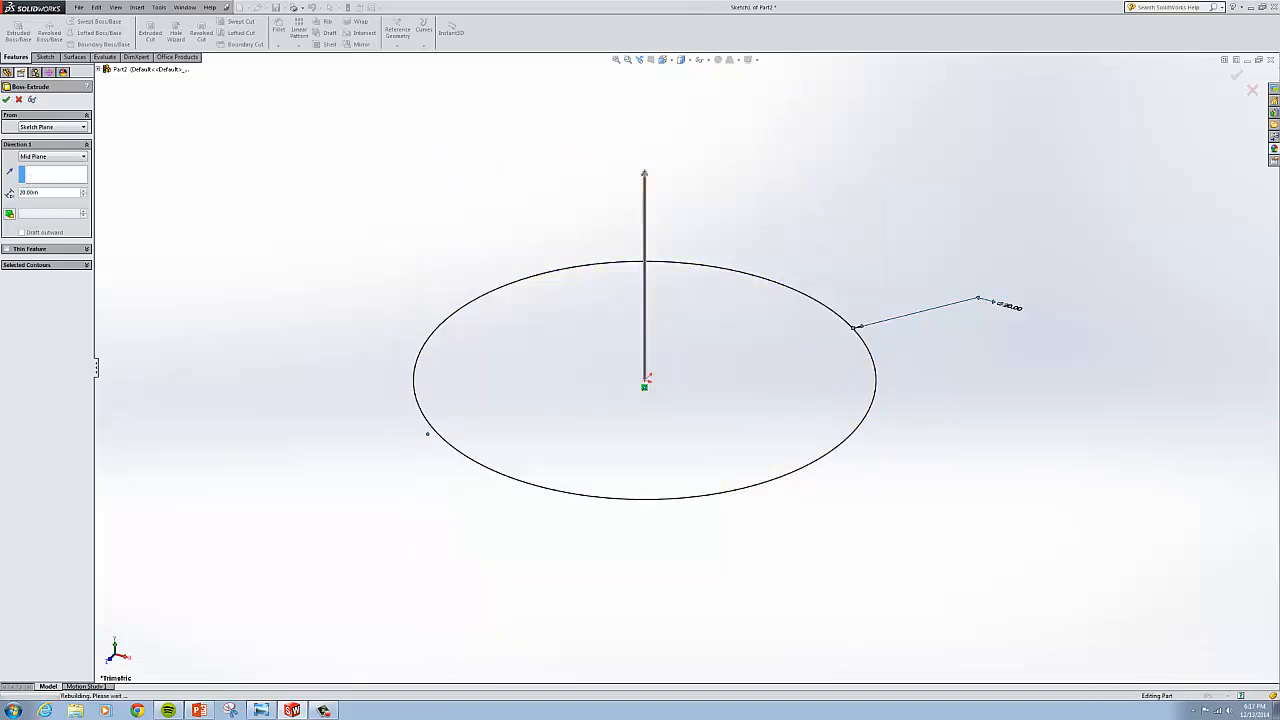
{"action": "left_click", "coordinate": [6, 99]}
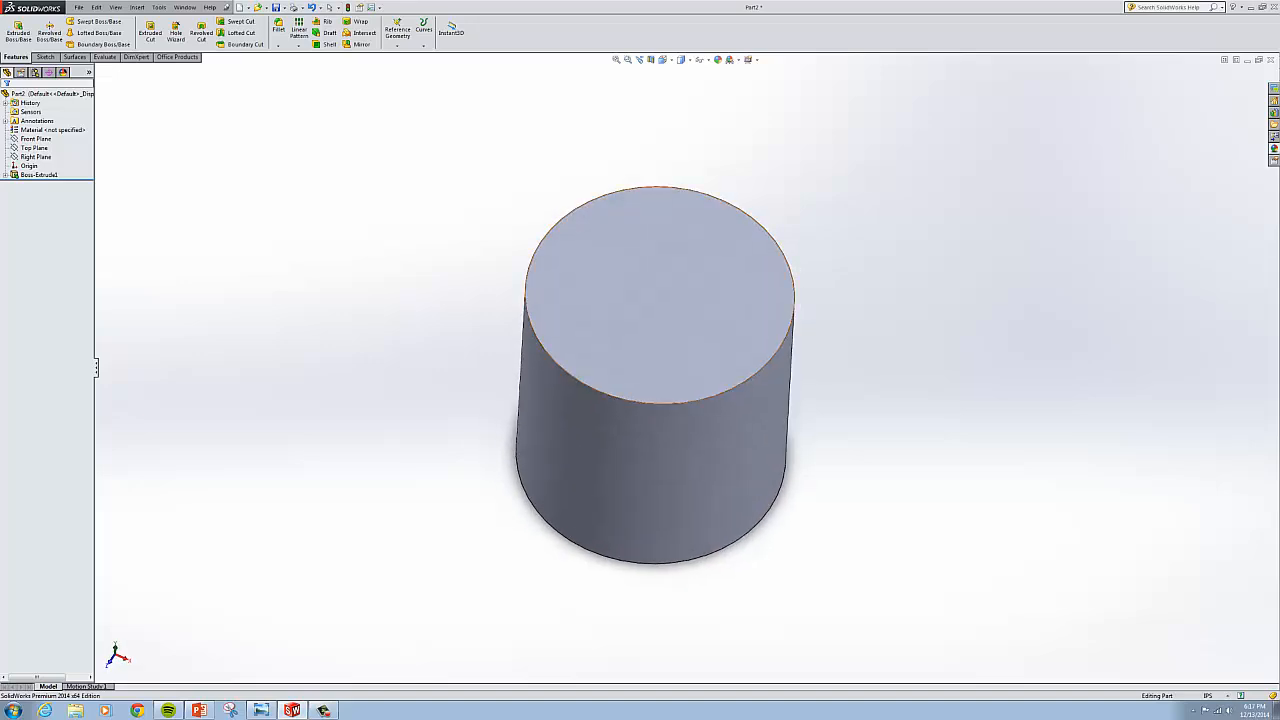
Step: Assign ABS plastic from the Plastics library as the cylinder's material
{"action": "right_click", "coordinate": [38, 130]}
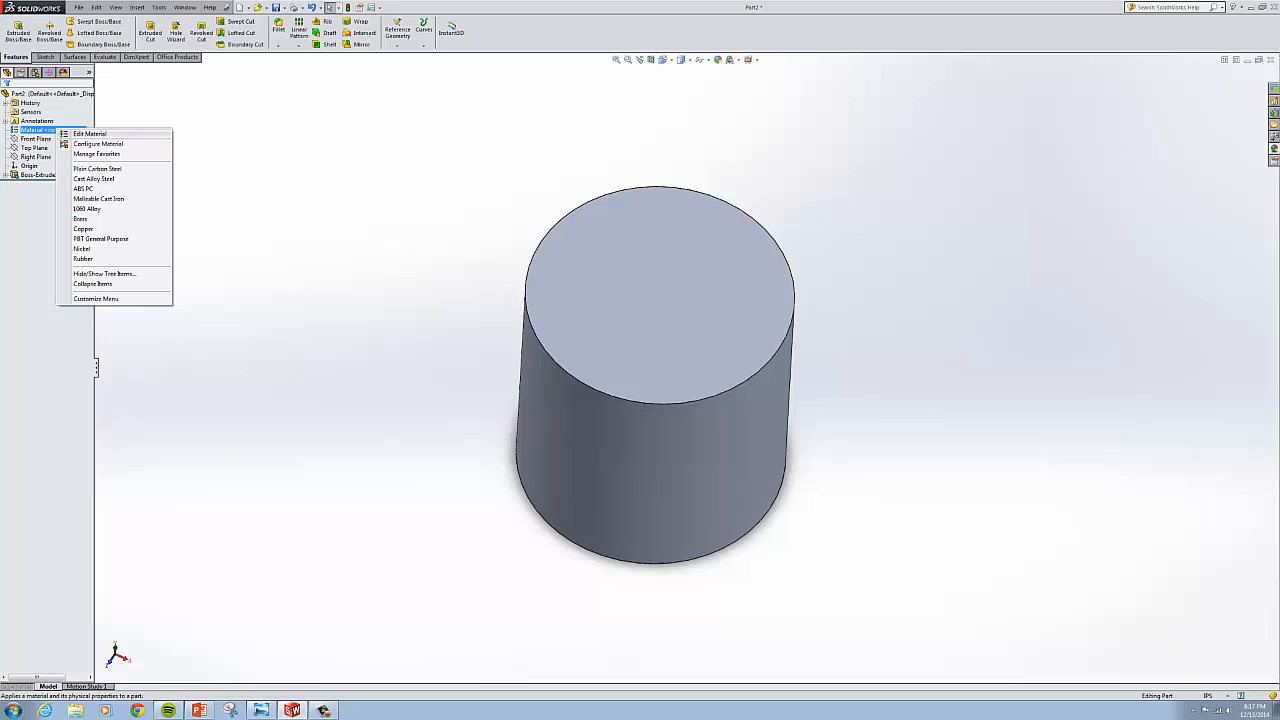
{"action": "left_click", "coordinate": [90, 133]}
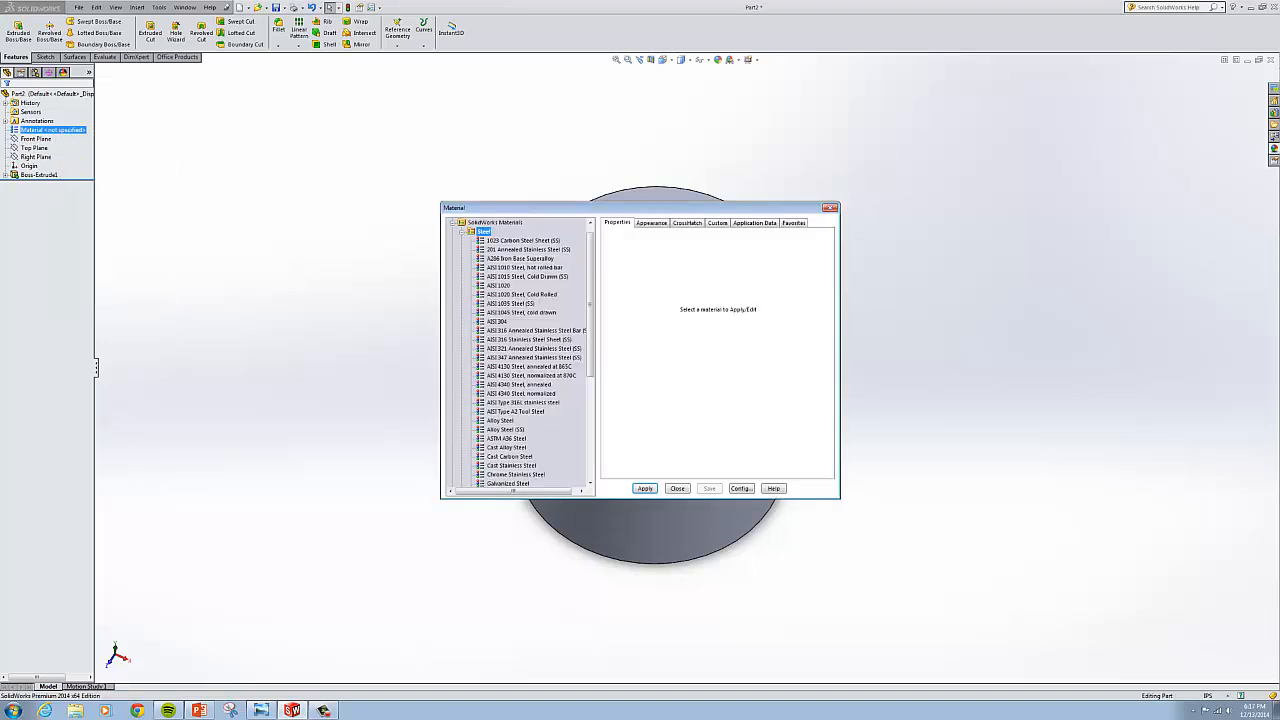
{"action": "left_click", "coordinate": [454, 231]}
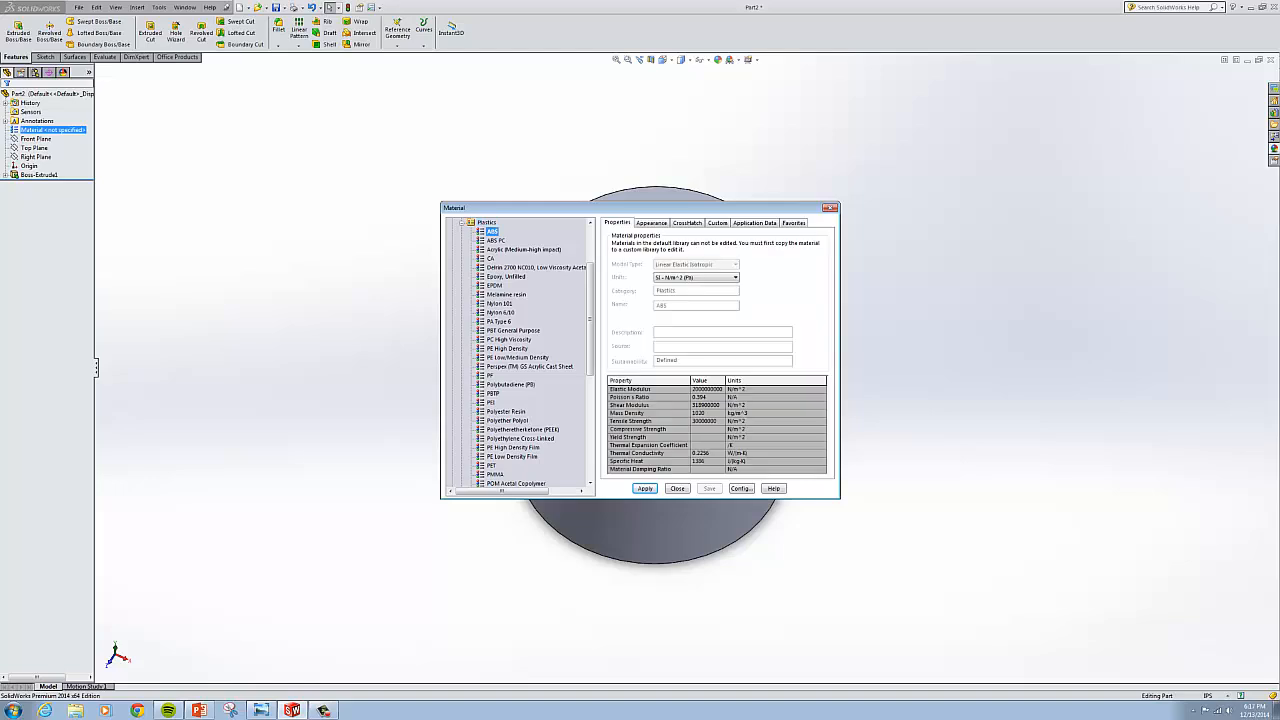
{"action": "left_click", "coordinate": [645, 488]}
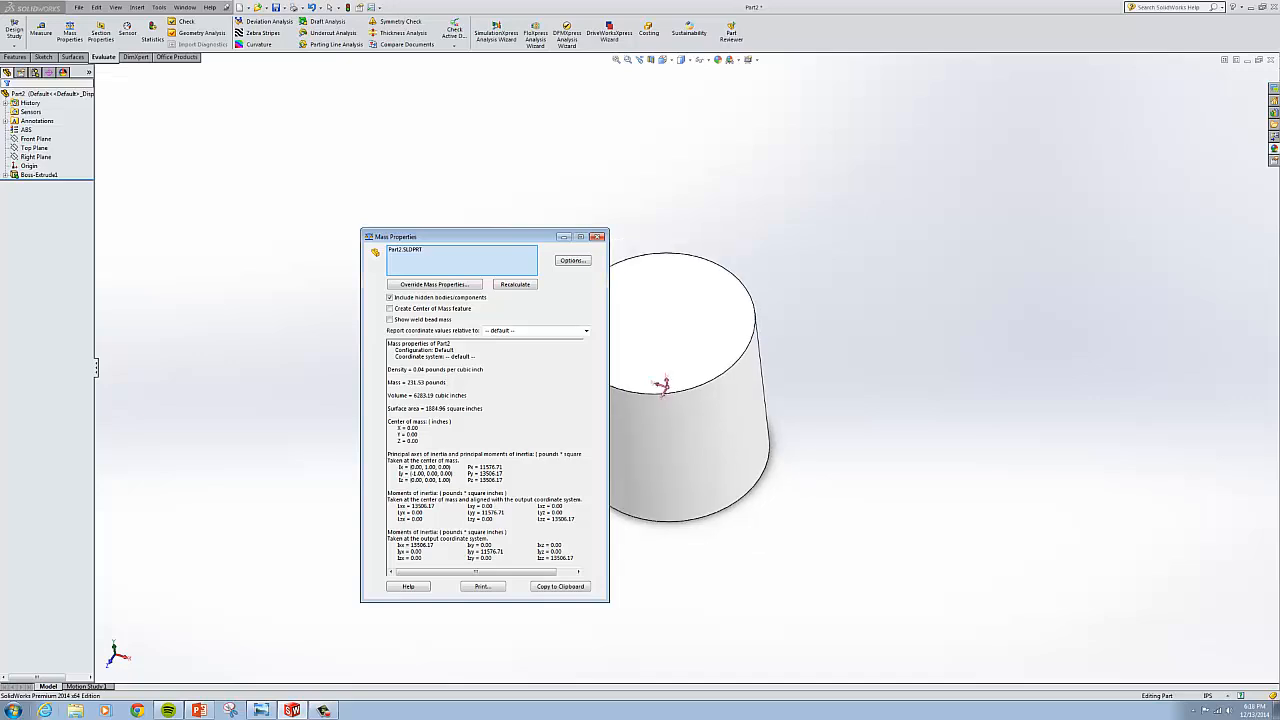
Step: Launch Notepad and record 'weight = 231.53 pound'
{"action": "left_click", "coordinate": [10, 710]}
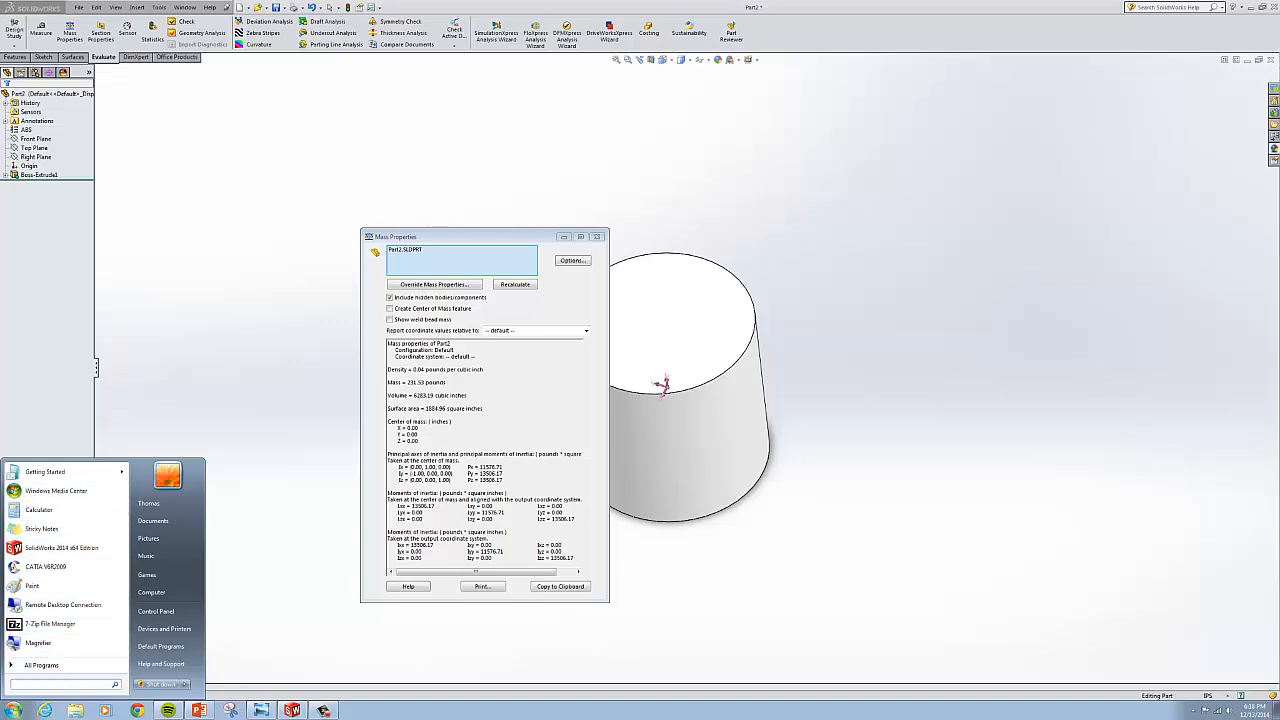
{"action": "type", "text": "notepad"}
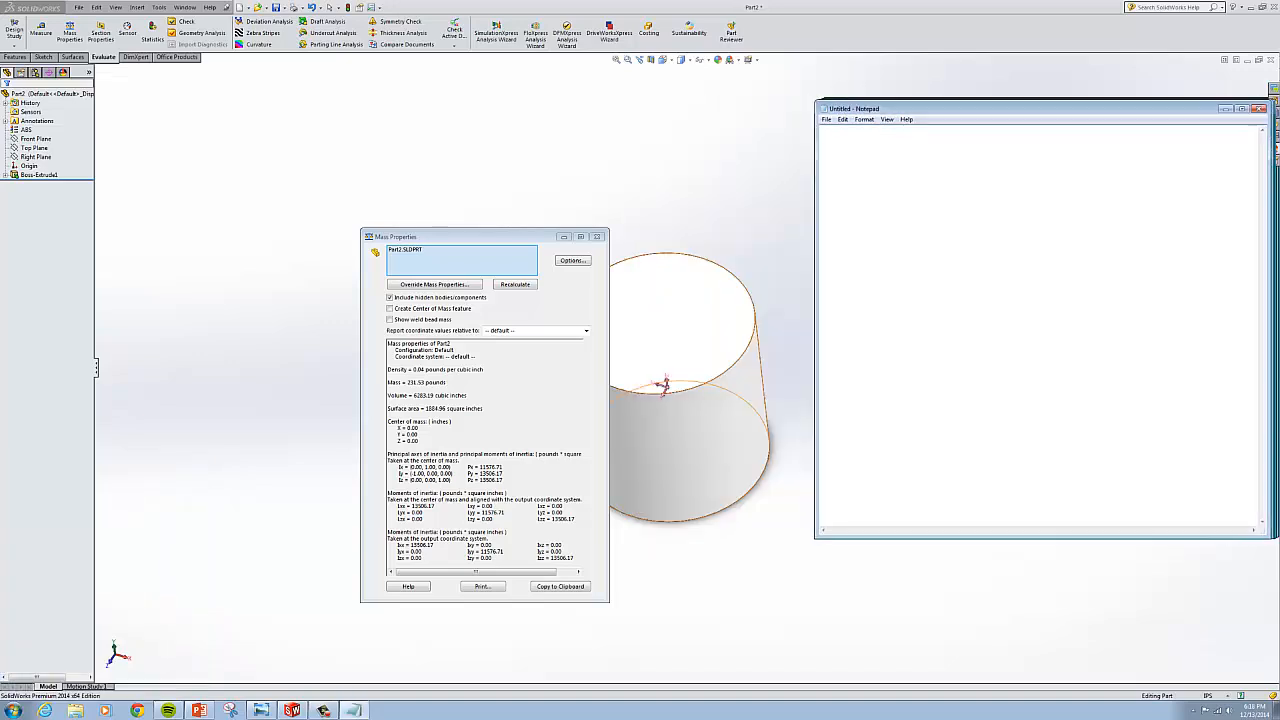
{"action": "type", "text": "weight ="}
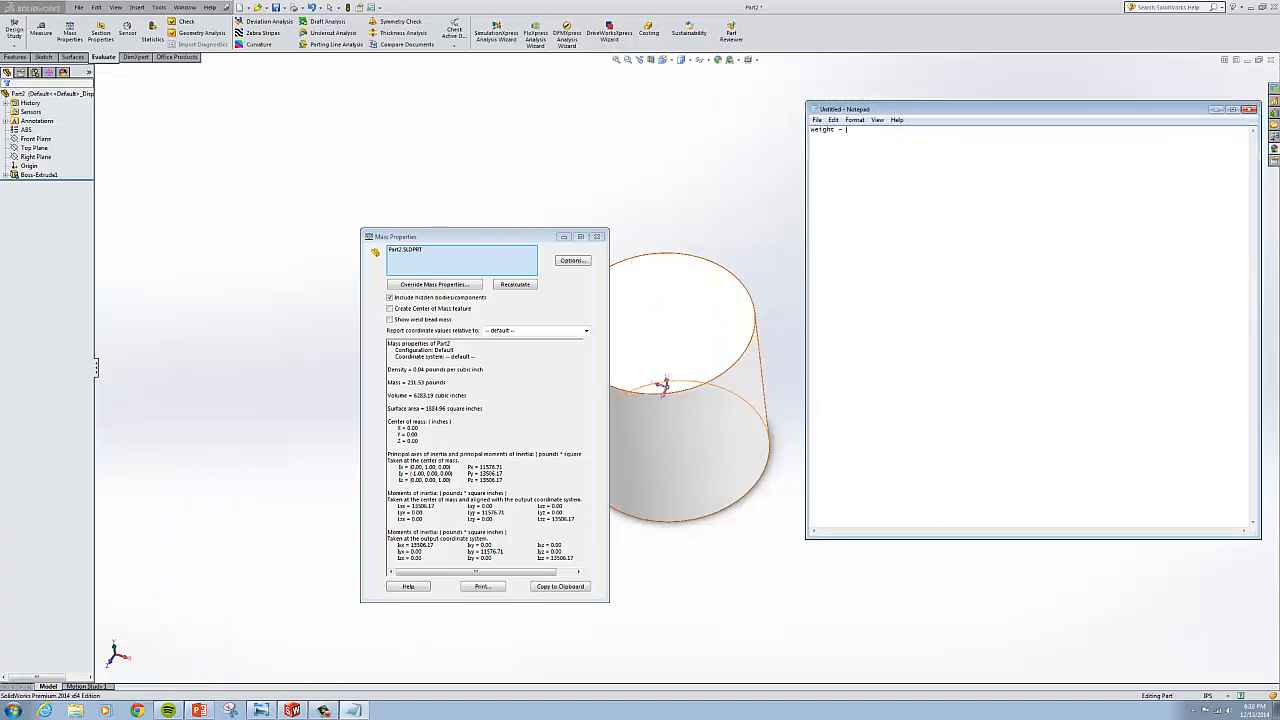
{"action": "type", "text": "231"}
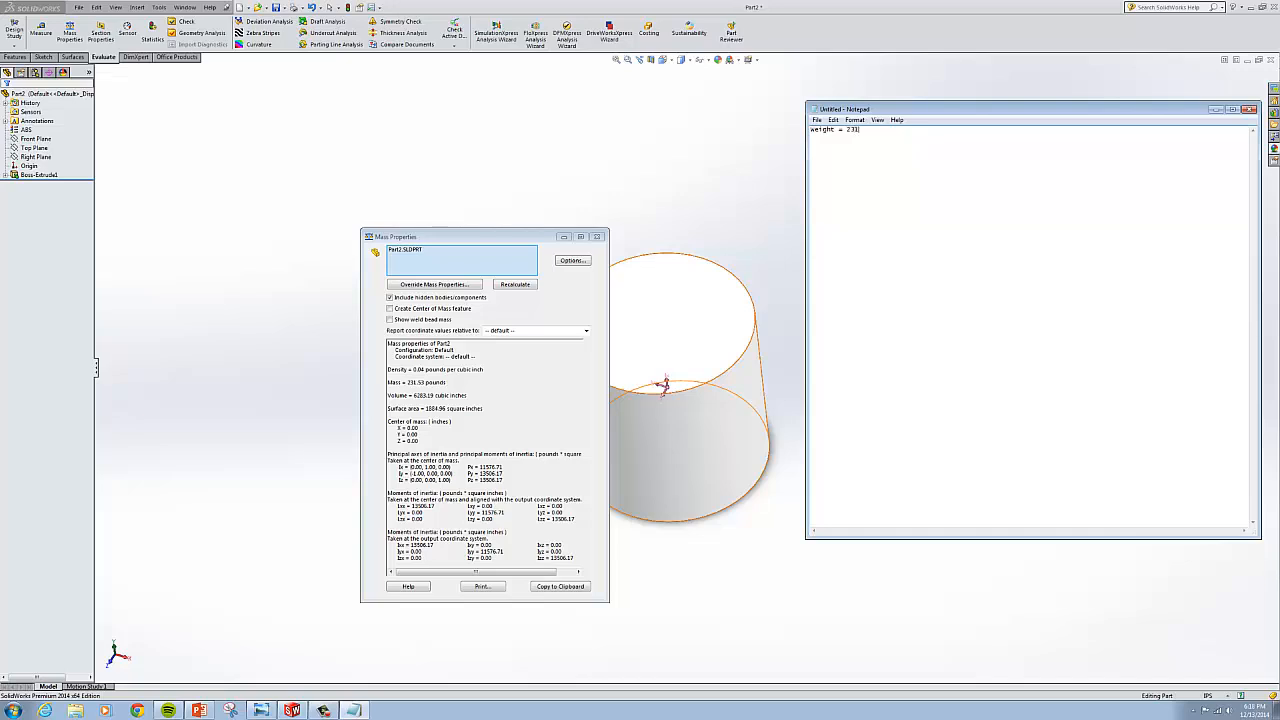
{"action": "type", "text": ".53 pound"}
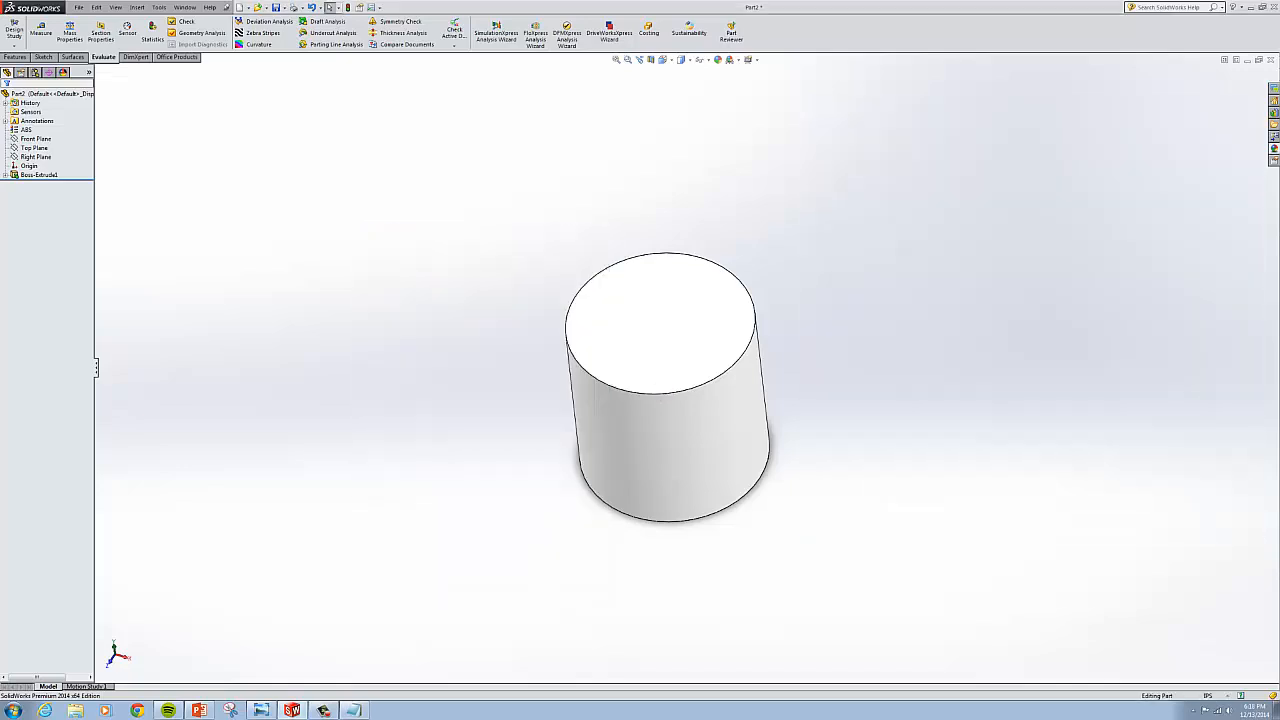
Step: Add and activate a Buoyancy configuration, then return to the feature tree
{"action": "right_click", "coordinate": [58, 94]}
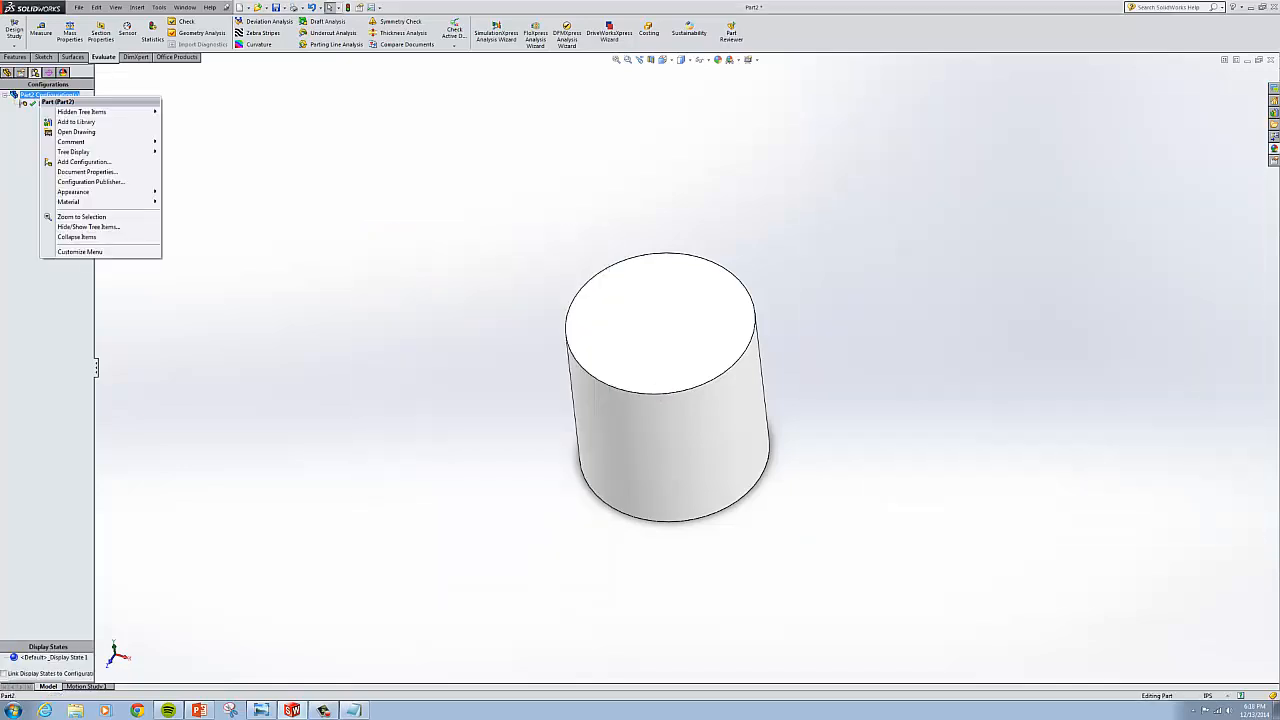
{"action": "left_click", "coordinate": [84, 162]}
{"action": "type", "text": "Buoyancy"}
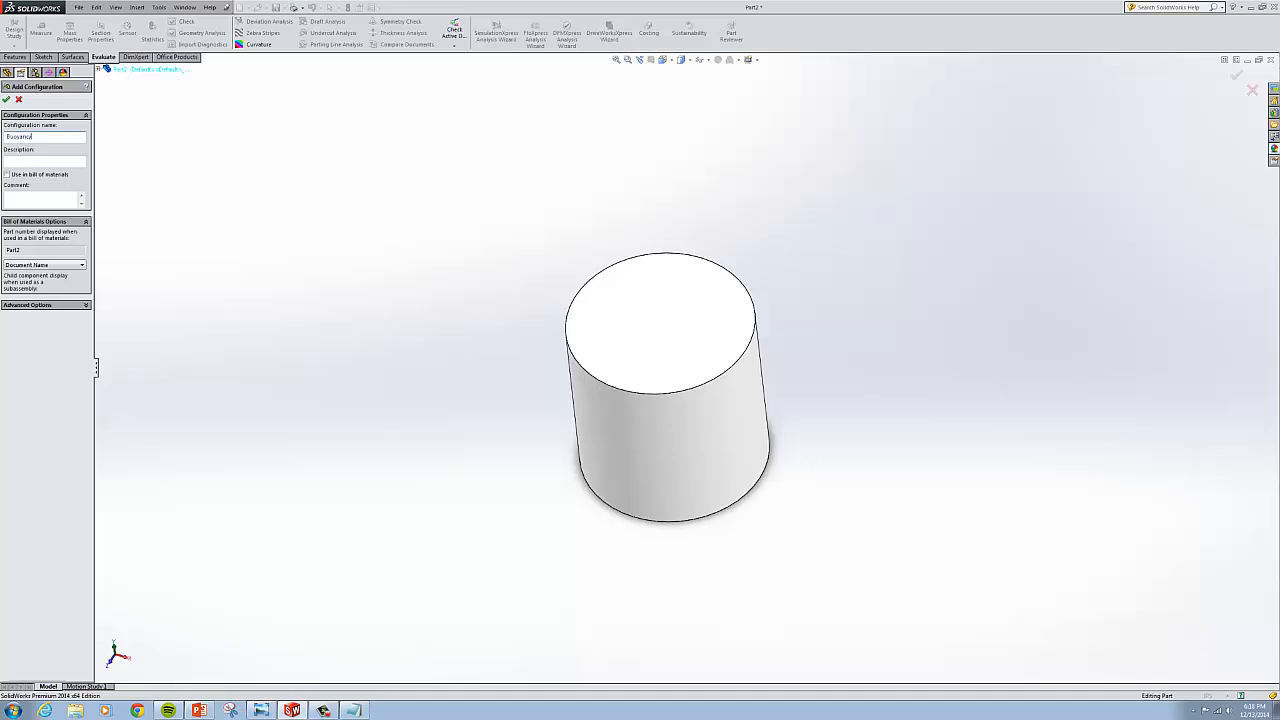
{"action": "left_click", "coordinate": [7, 99]}
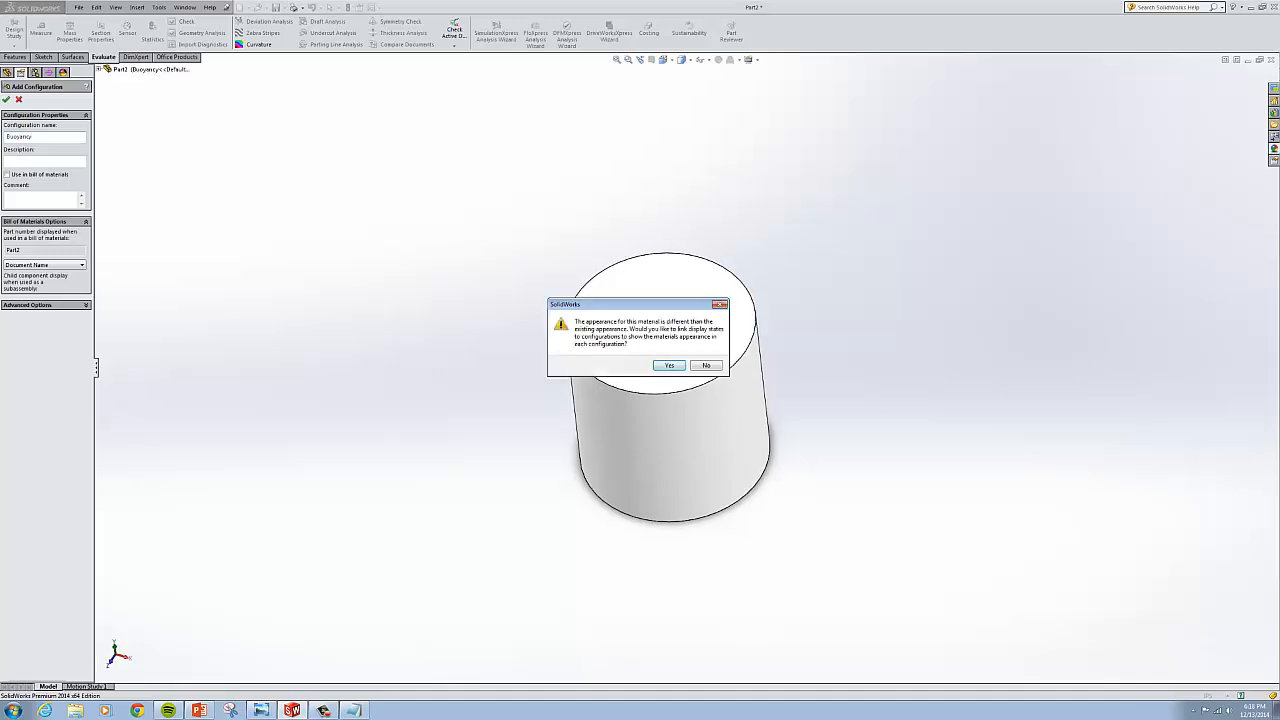
{"action": "left_click", "coordinate": [668, 365]}
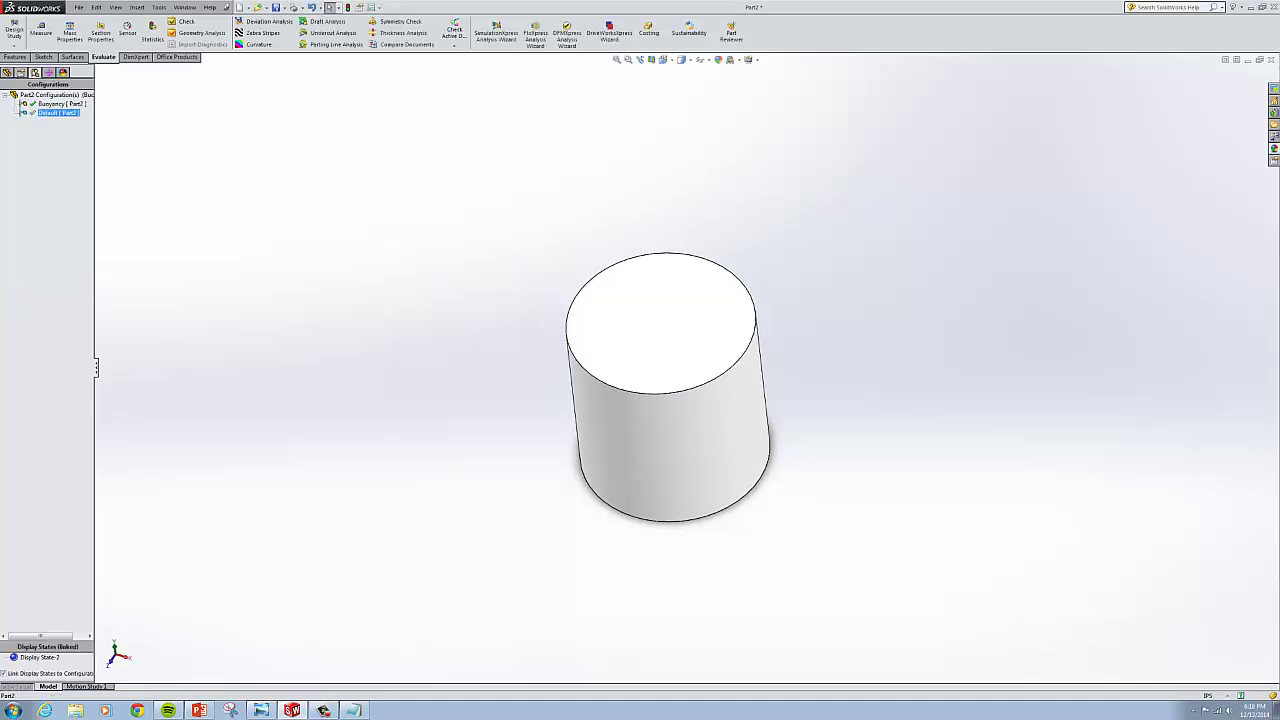
{"action": "left_click", "coordinate": [8, 72]}
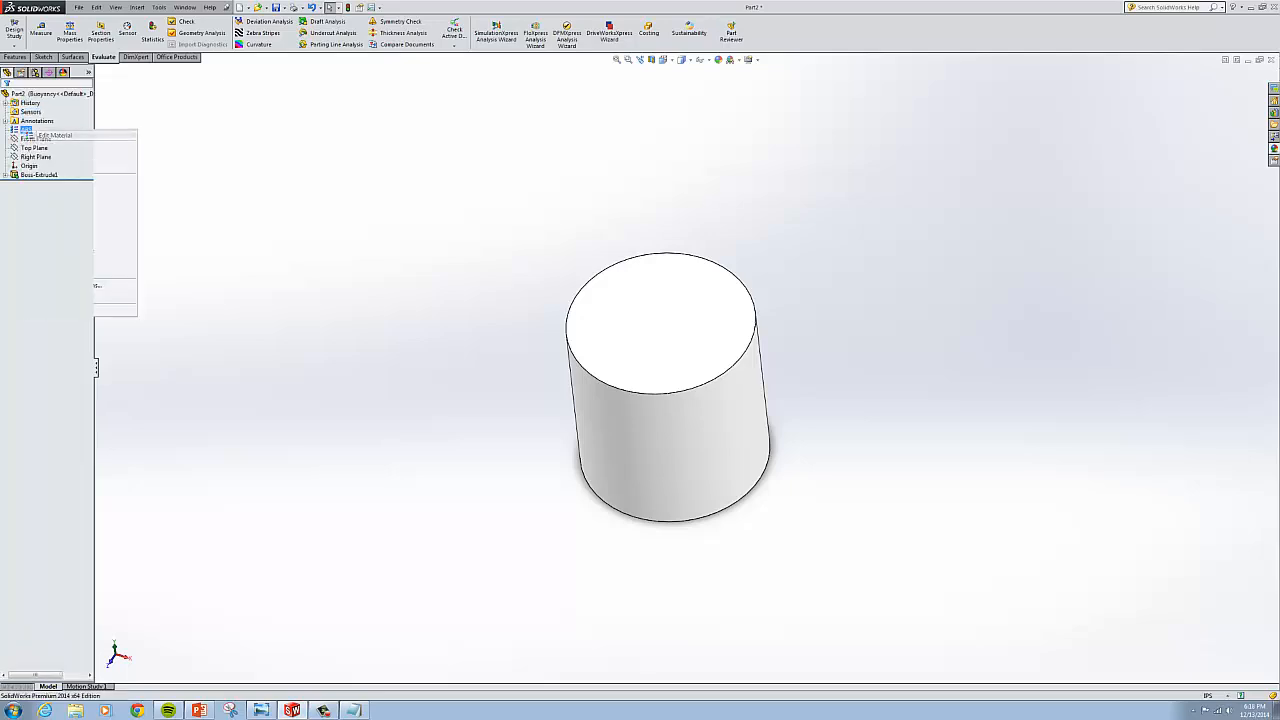
Step: In the material editor, create a Custom Materials category holding a new SaltWater material
{"action": "left_click", "coordinate": [56, 135]}
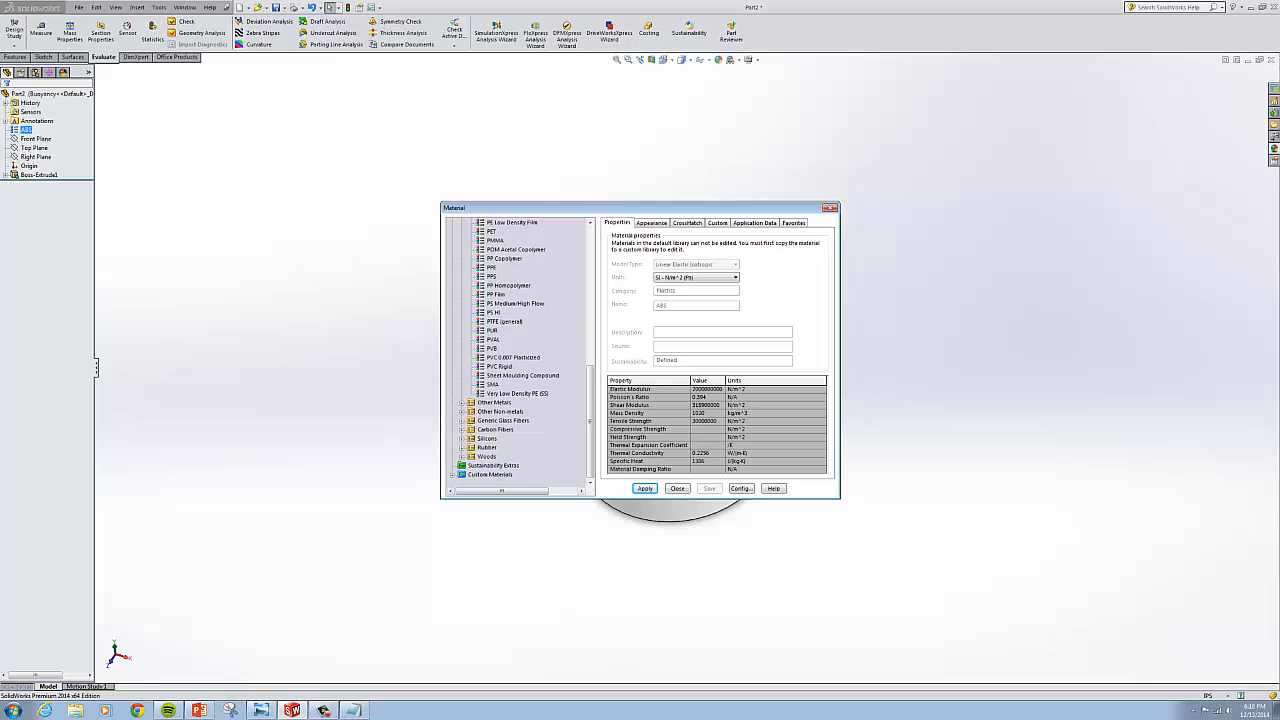
{"action": "right_click", "coordinate": [489, 474]}
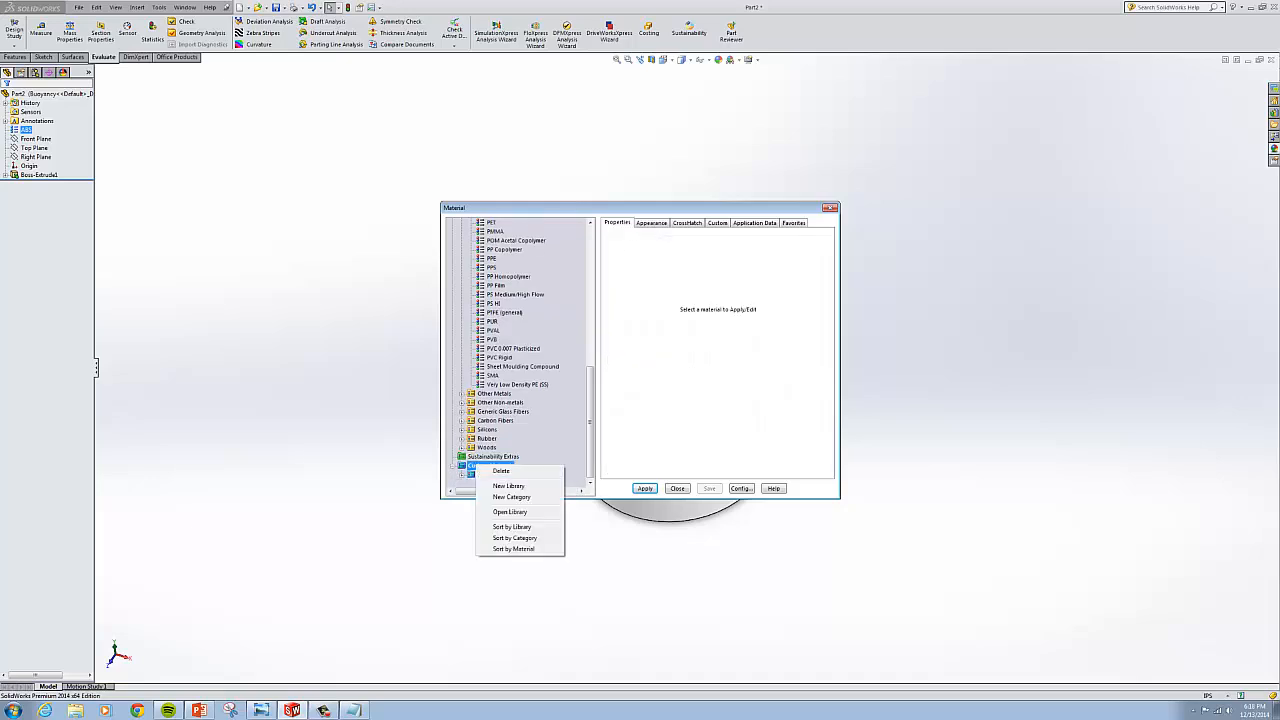
{"action": "left_click", "coordinate": [508, 485]}
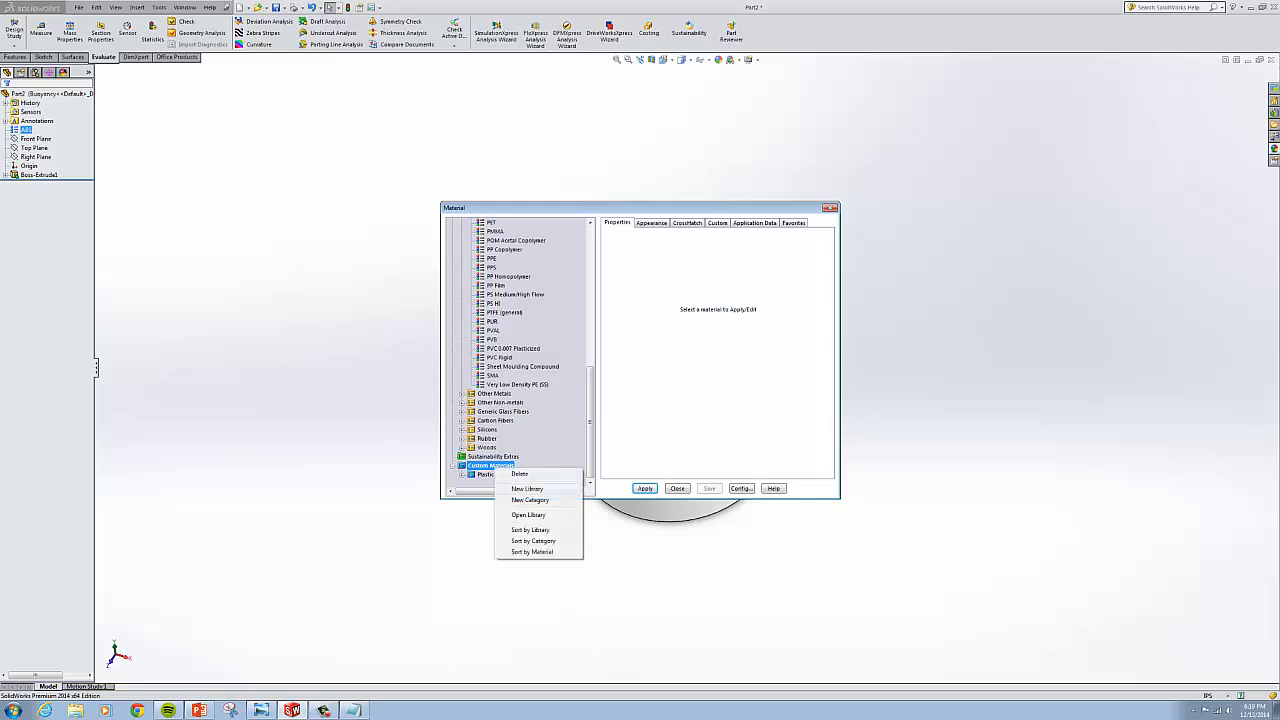
{"action": "left_click", "coordinate": [530, 499]}
{"action": "type", "text": "Custom Materials"}
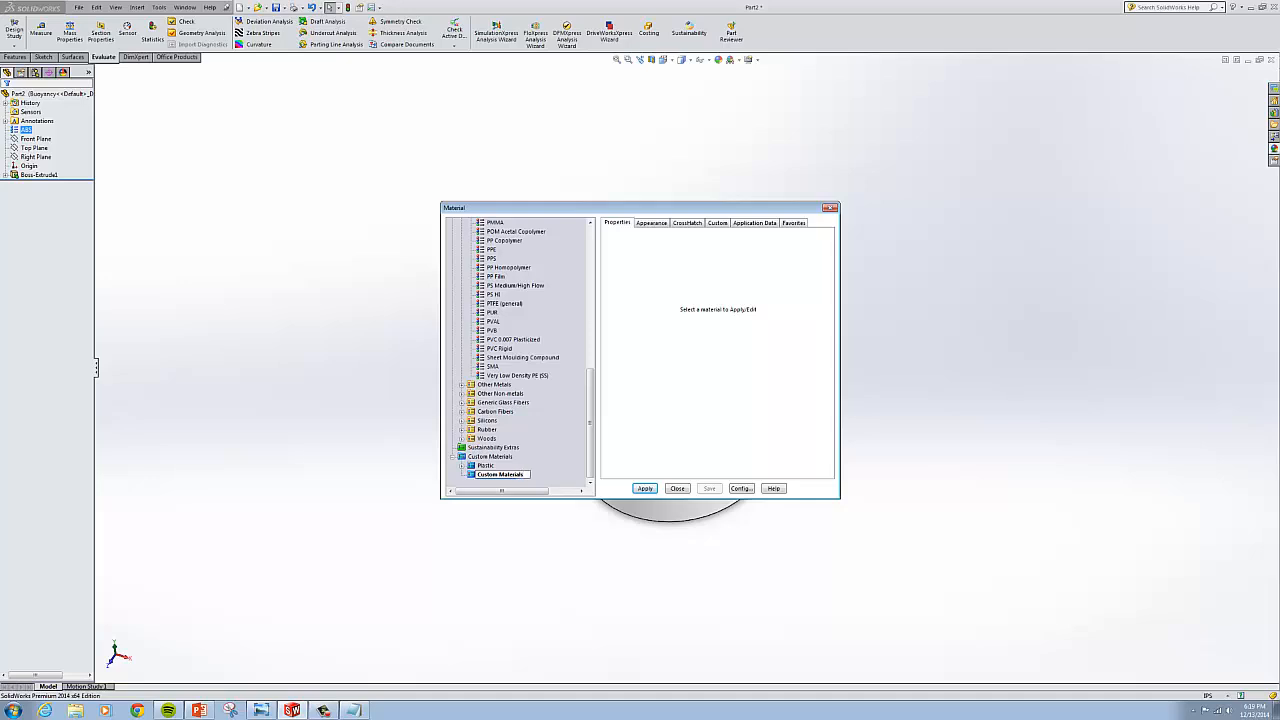
{"action": "left_click", "coordinate": [645, 488]}
{"action": "type", "text": "SaltWater"}
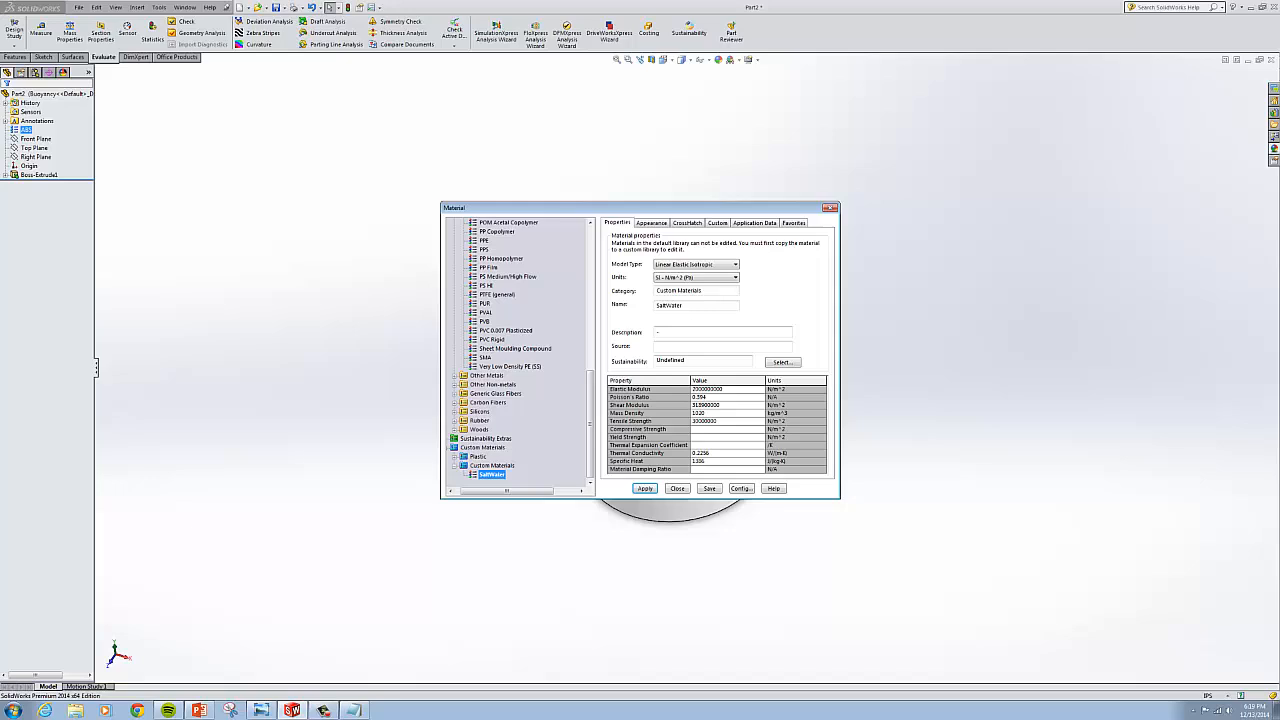
Step: Give SaltWater English units and 0.0372 lb/in³ density, apply it, accepting the warning
{"action": "left_click", "coordinate": [734, 277]}
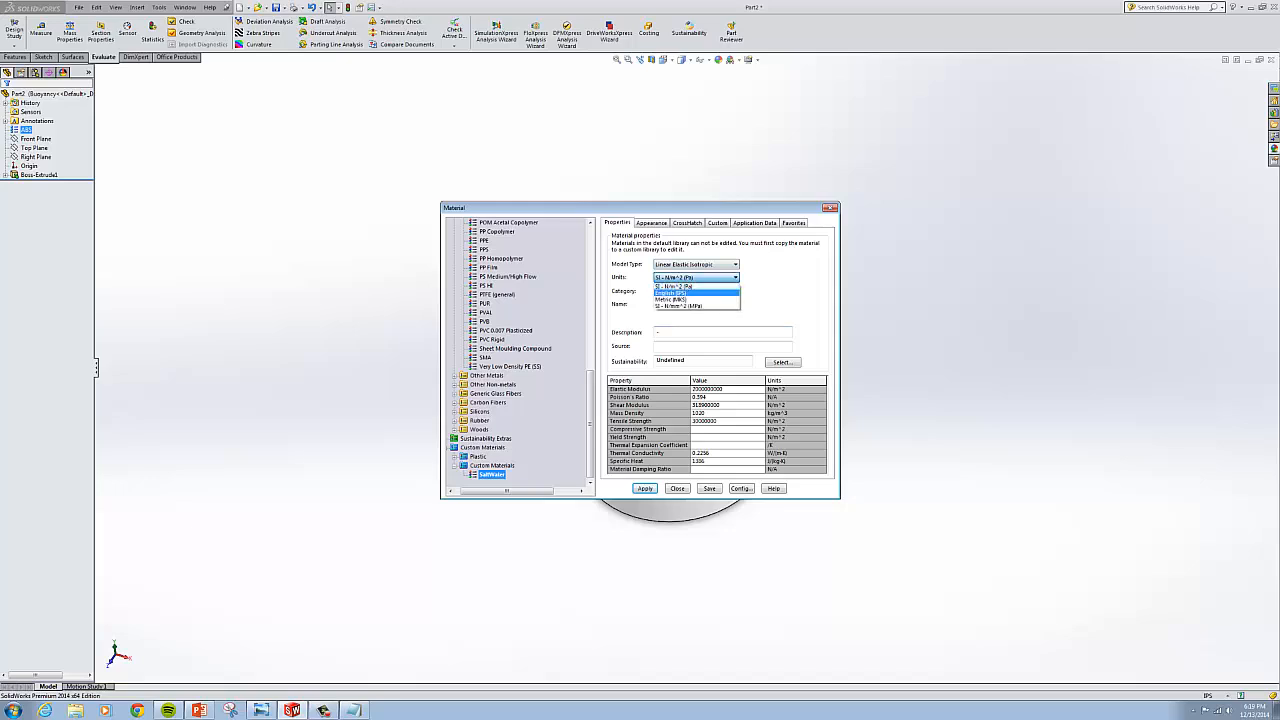
{"action": "left_click", "coordinate": [675, 299]}
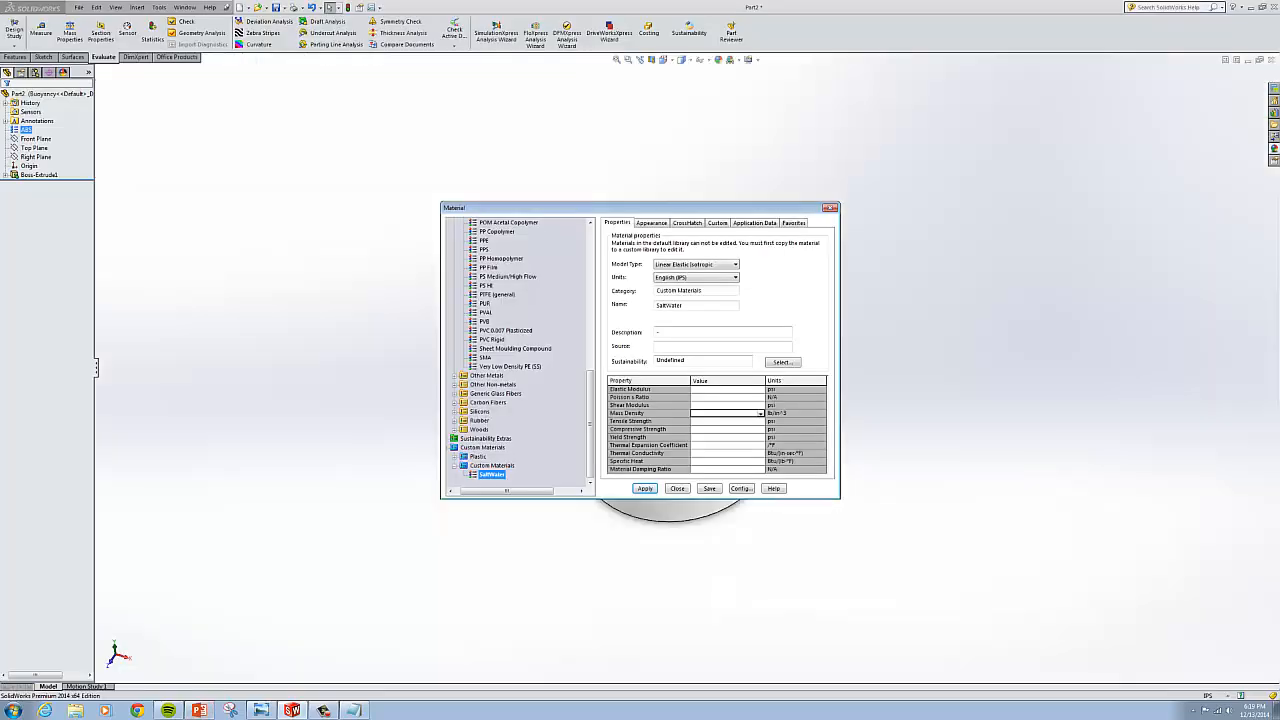
{"action": "type", "text": "0.0372"}
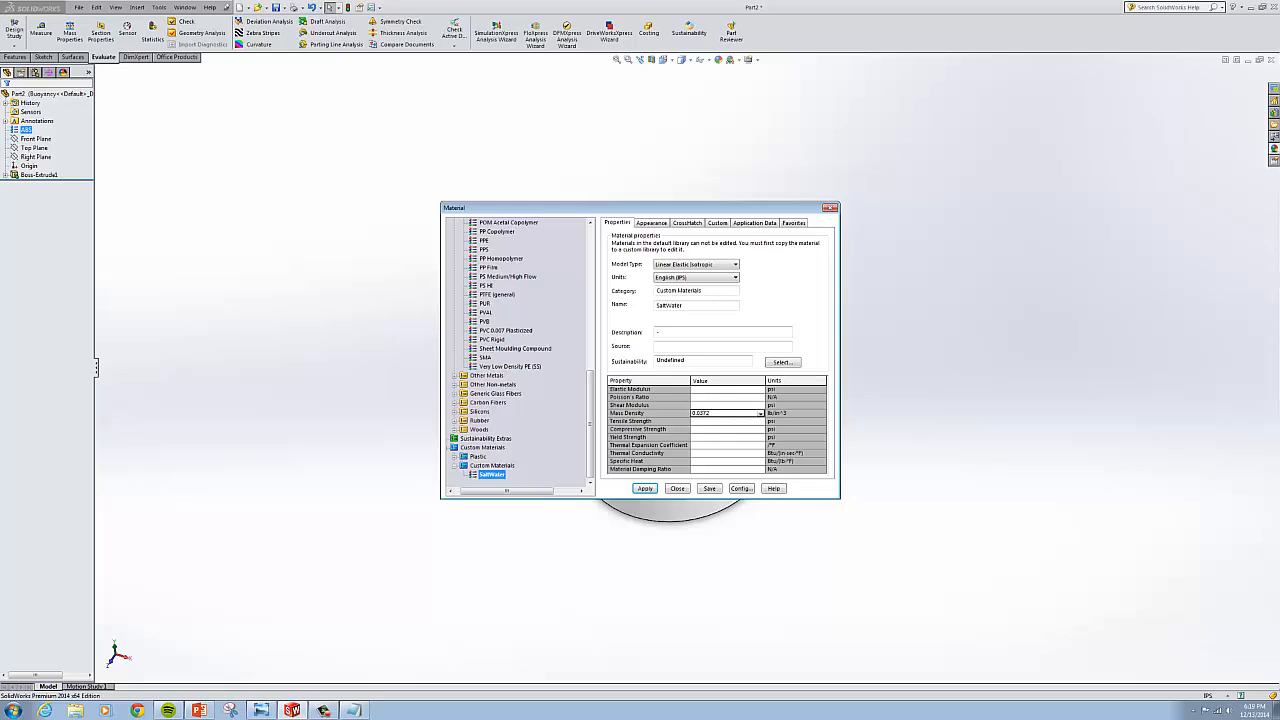
{"action": "left_click", "coordinate": [645, 488]}
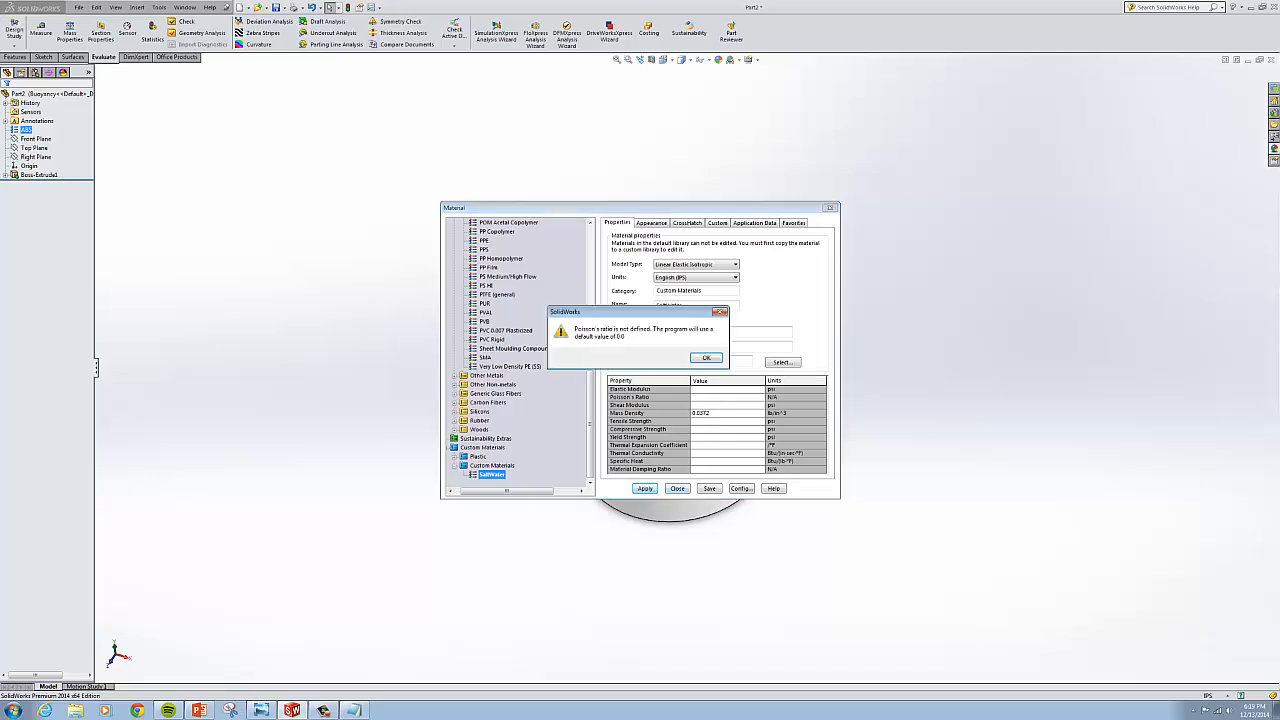
{"action": "left_click", "coordinate": [706, 358]}
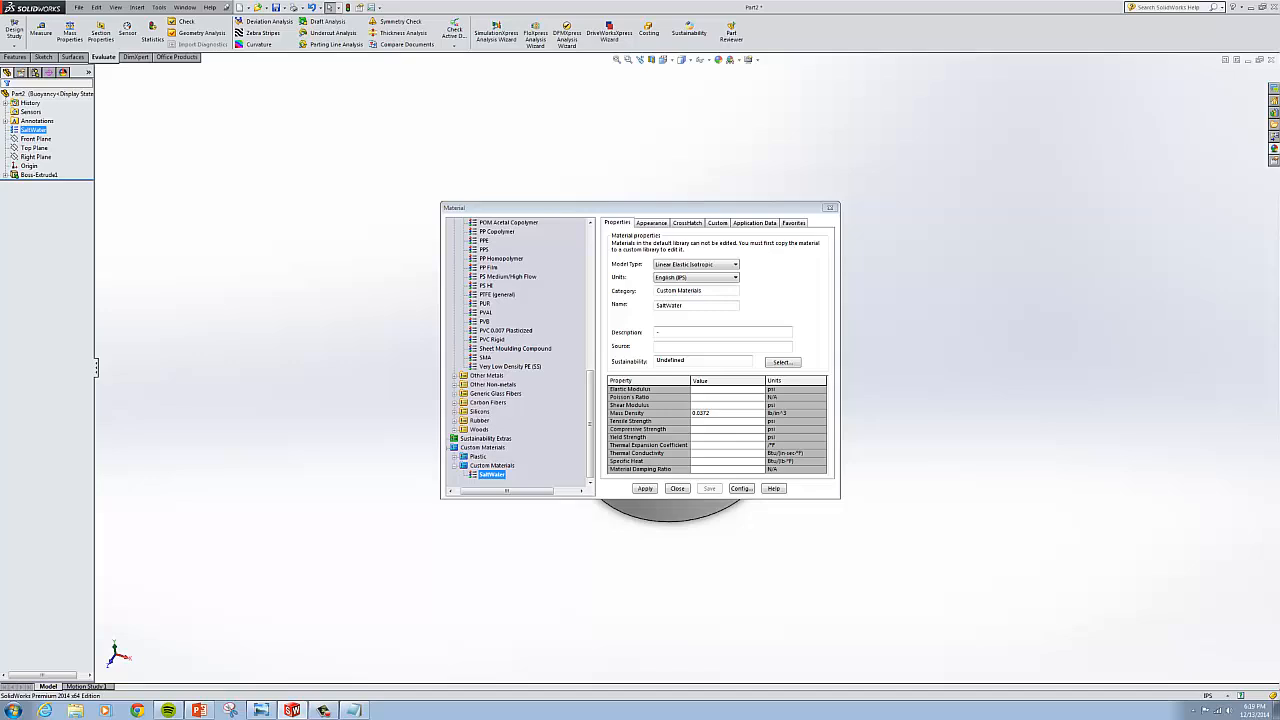
Step: Give SaltWater a cyan appearance, apply it, and close the editor
{"action": "left_click", "coordinate": [651, 222]}
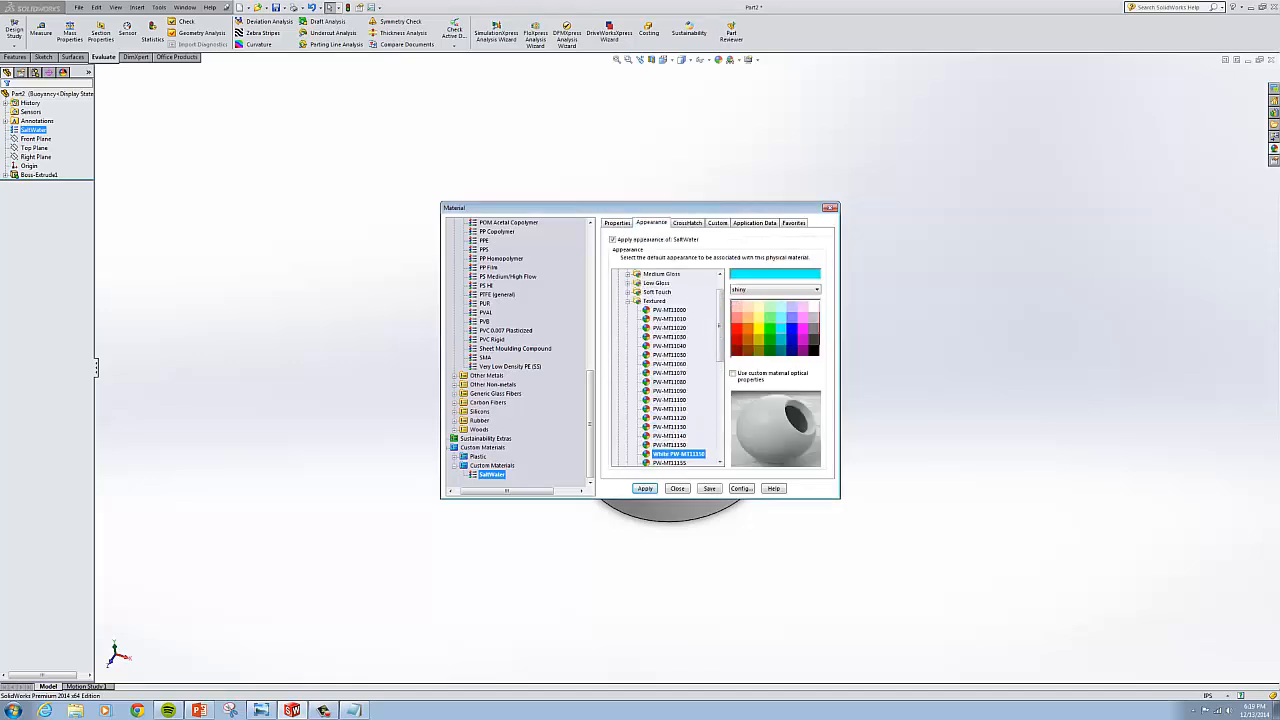
{"action": "left_click", "coordinate": [645, 488]}
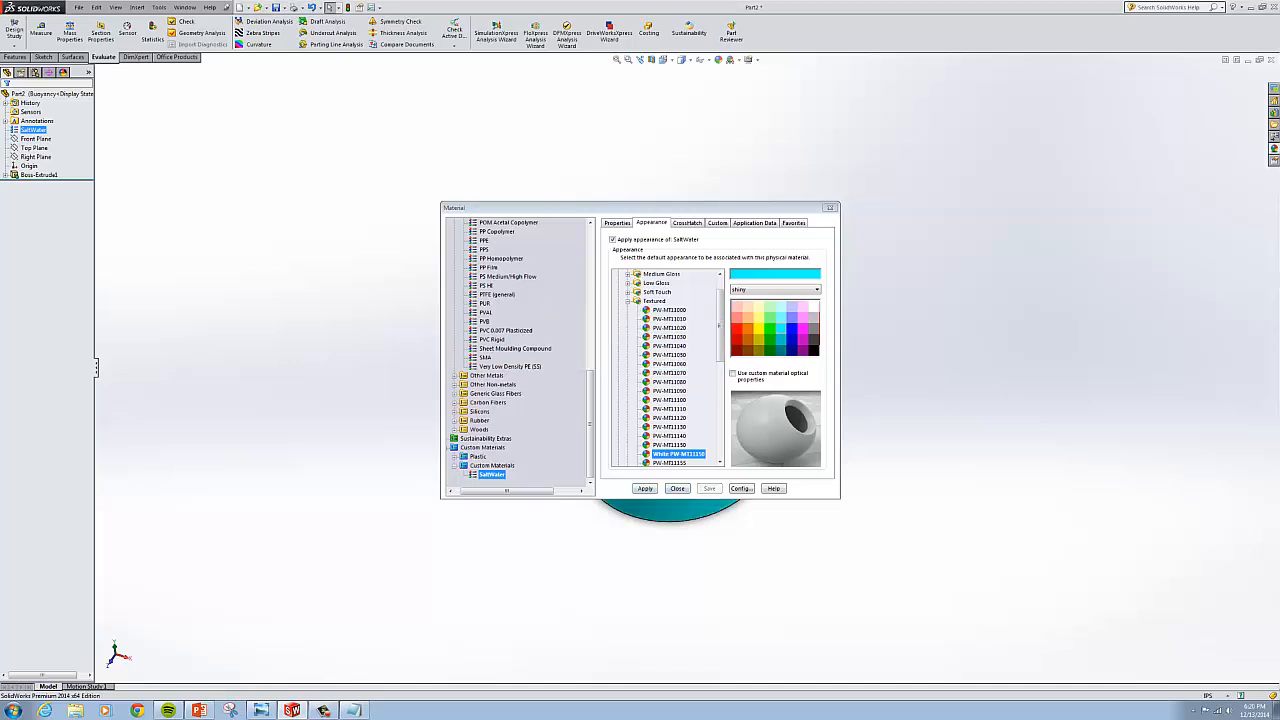
{"action": "left_click", "coordinate": [645, 489]}
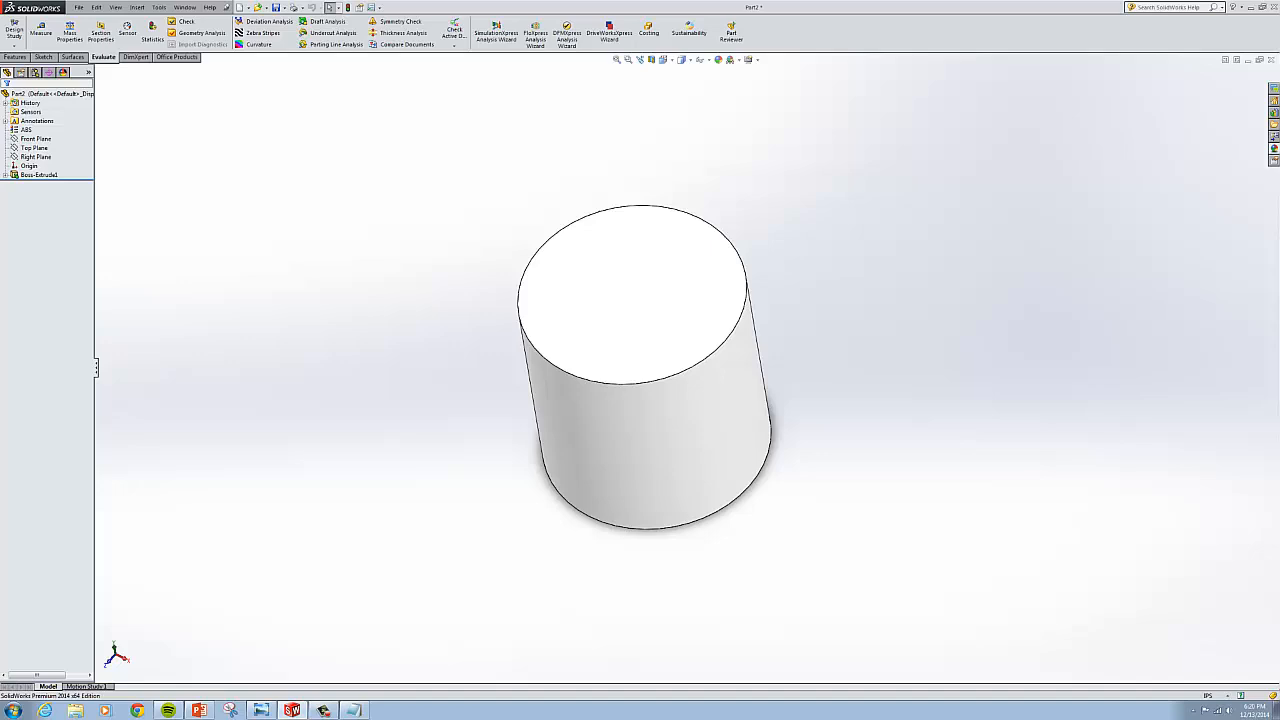
Step: Reactivate the Buoyancy configuration and show its mass properties
{"action": "left_click", "coordinate": [35, 72]}
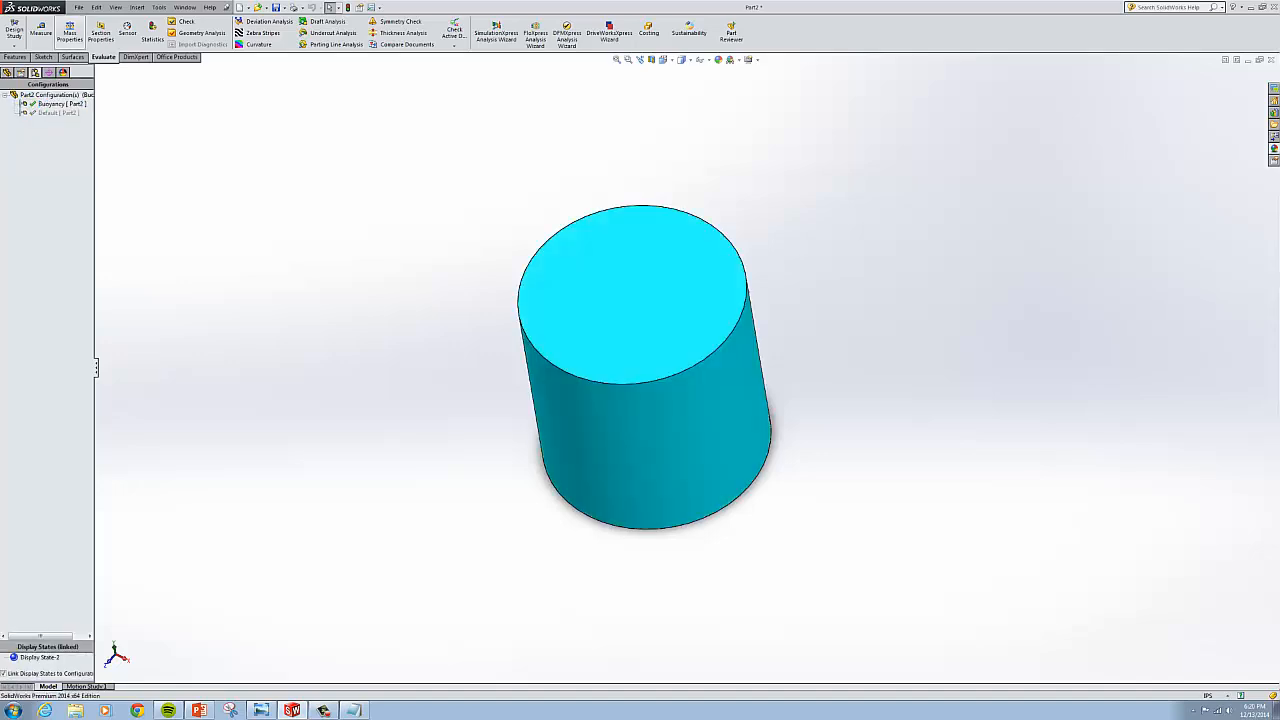
{"action": "left_click", "coordinate": [69, 30]}
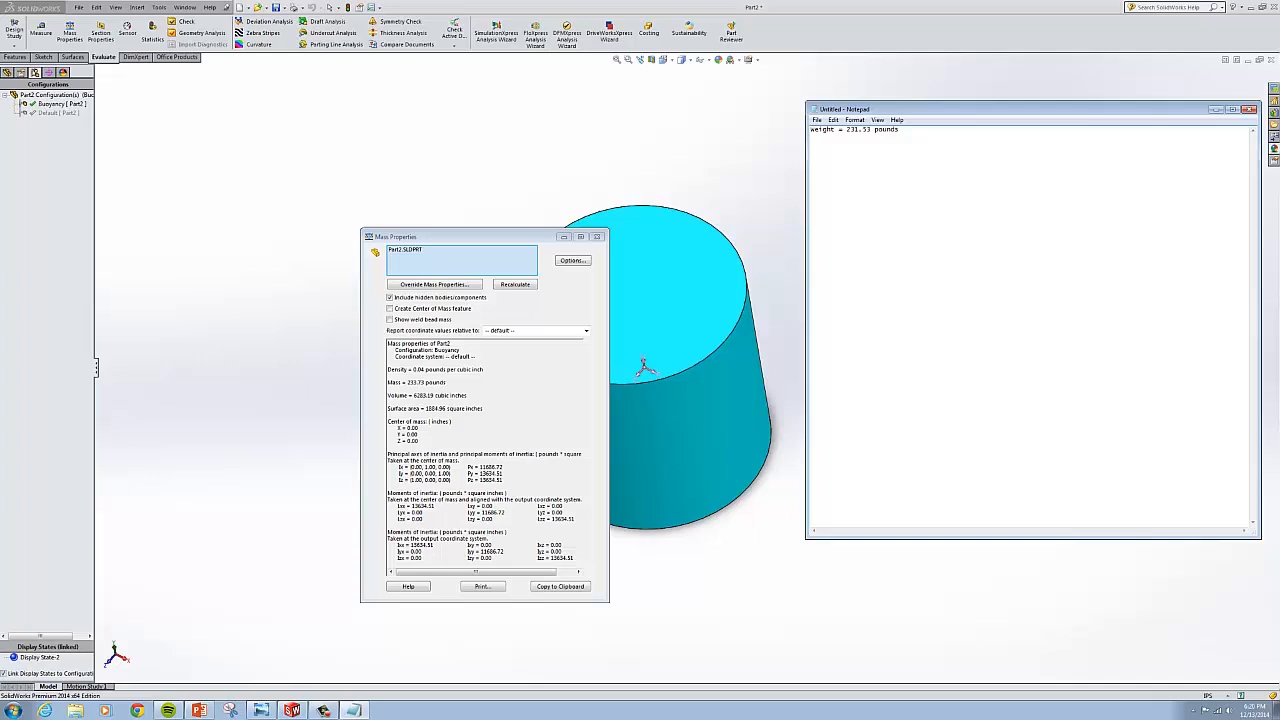
Step: Type 'buoyancy = 233.' on a new Notepad line
{"action": "type", "text": "buoyancy ="}
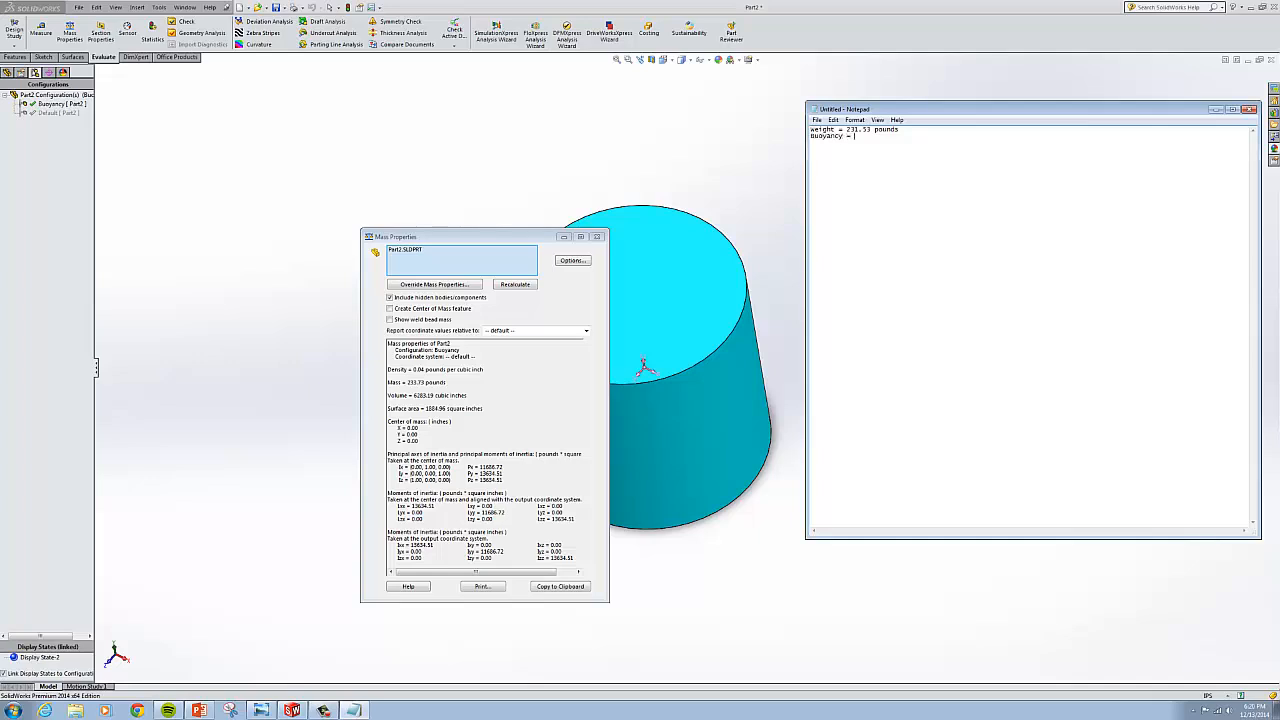
{"action": "type", "text": "233."}
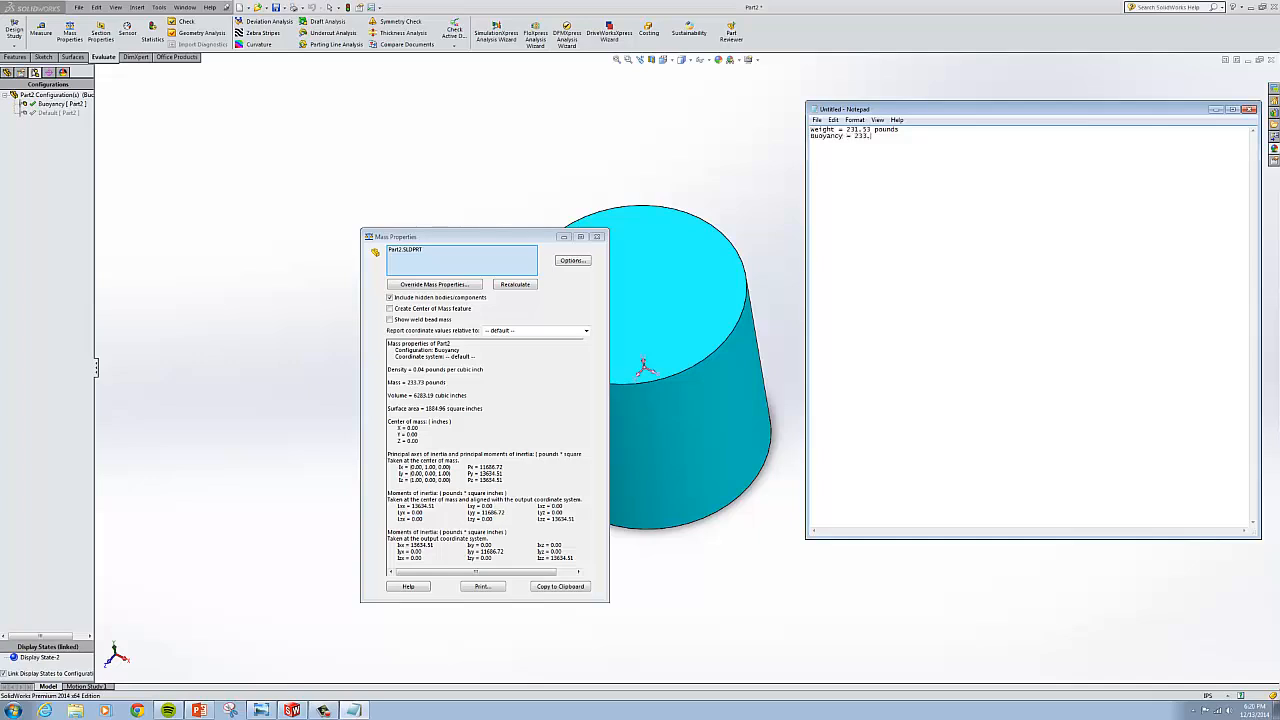